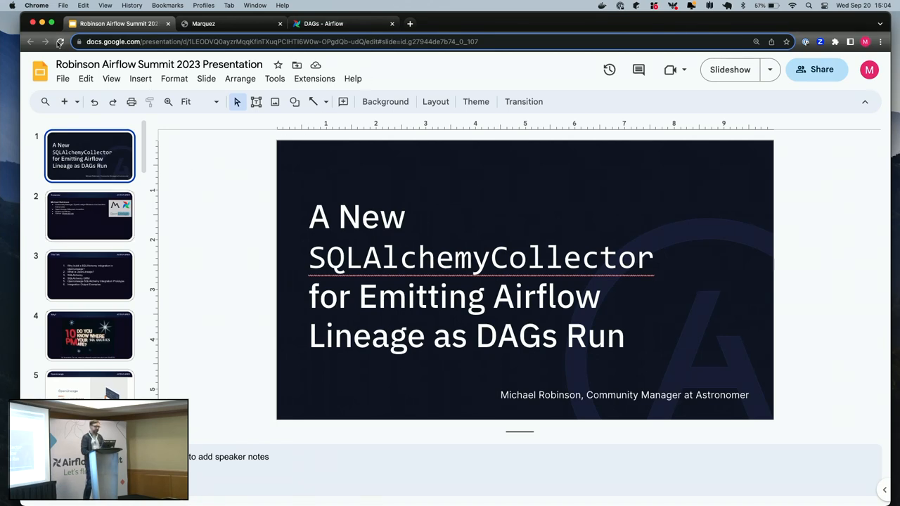
mouse_move(60, 42)
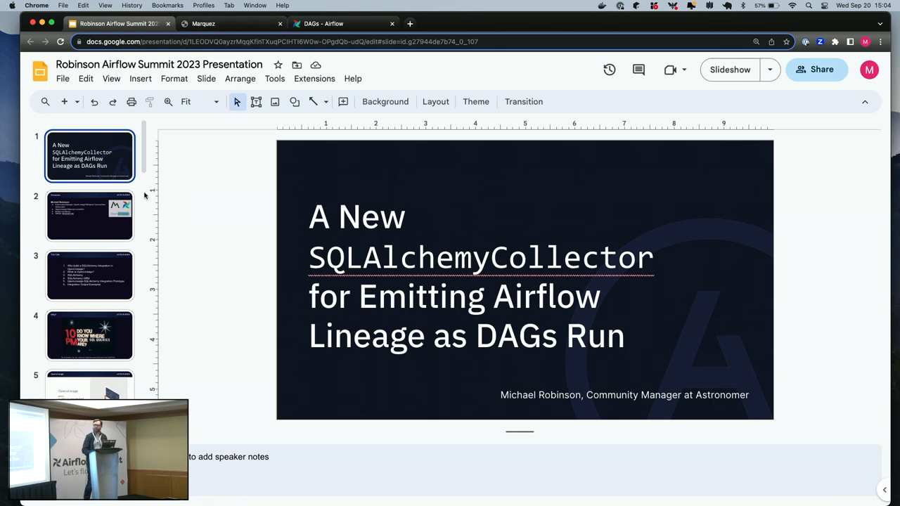
Show slide 2, the Presenter slide with Michael Robinson's roles and community logos.
left_click(90, 216)
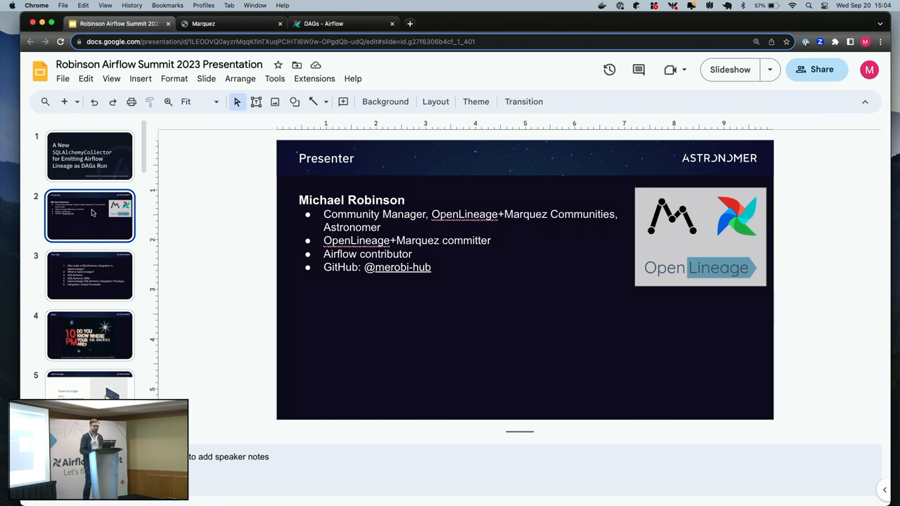
Show slide 3, the This Talk agenda listing the six topics.
left_click(90, 275)
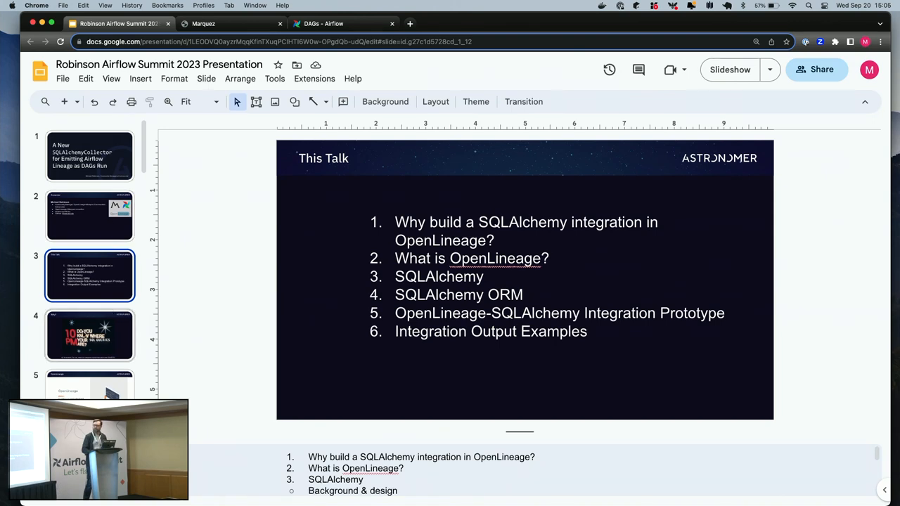
Advance the deck toward slide 6, Before OpenLineage, via the filmstrip.
left_click(89, 335)
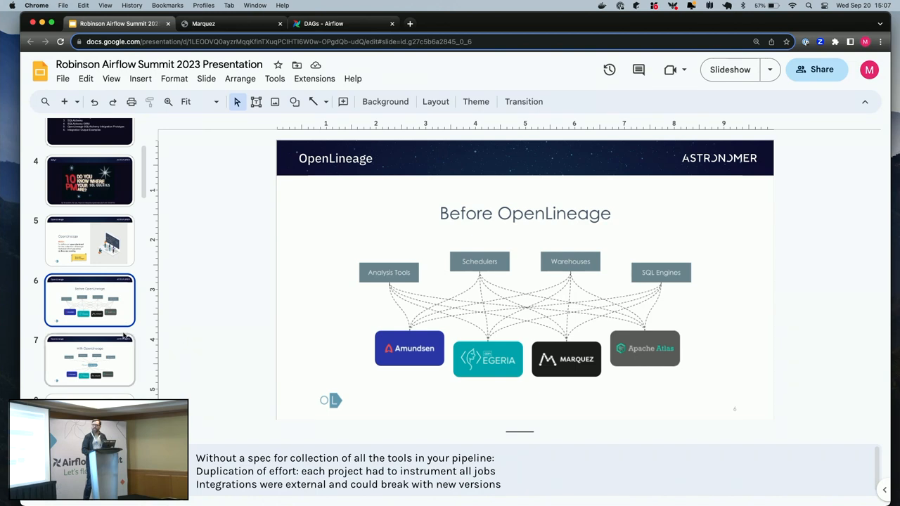
Show slide 8, the OpenLineage producers and consumers diagram.
left_click(90, 360)
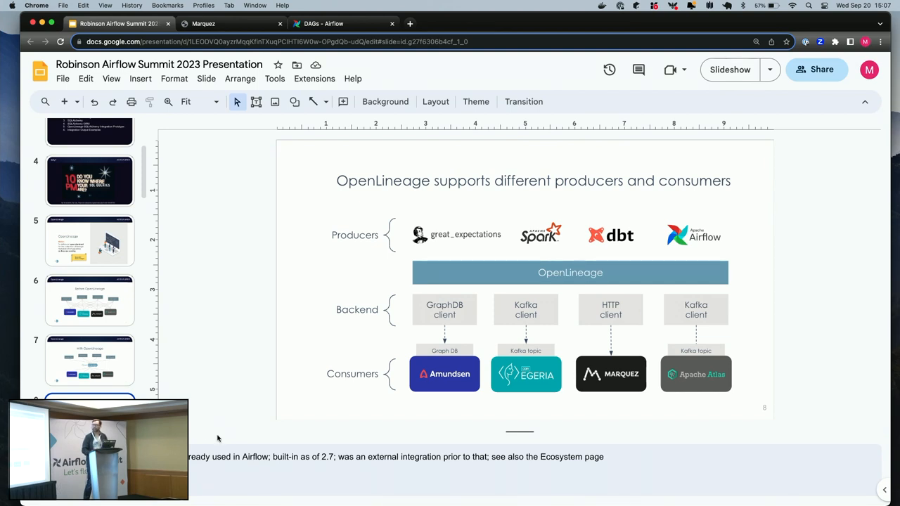
mouse_move(326, 433)
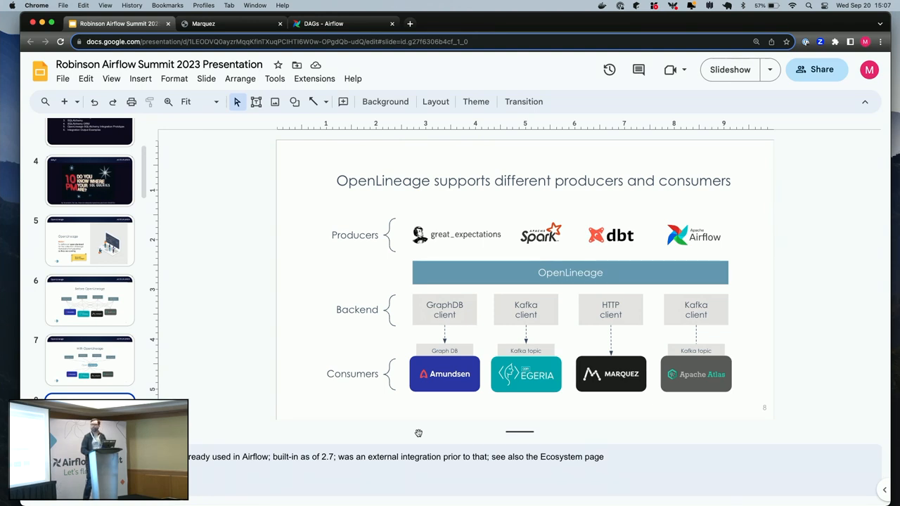
mouse_move(608, 381)
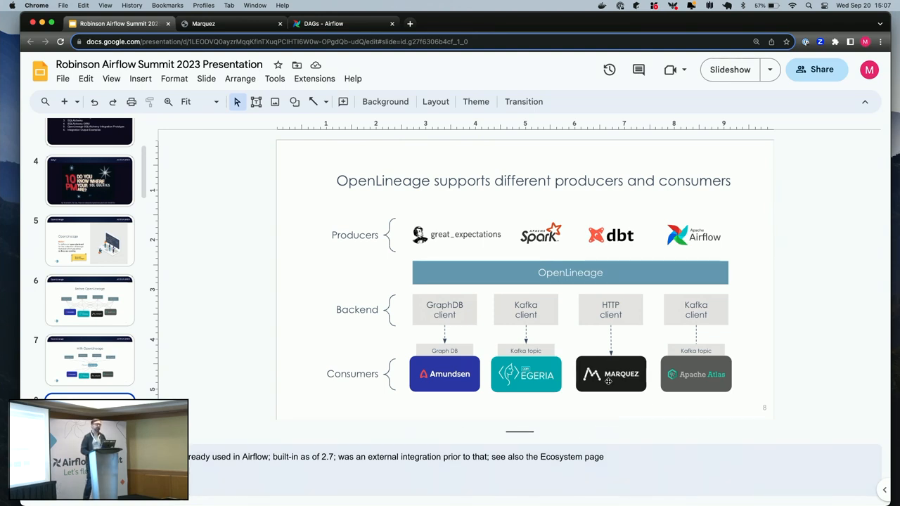
mouse_move(314, 233)
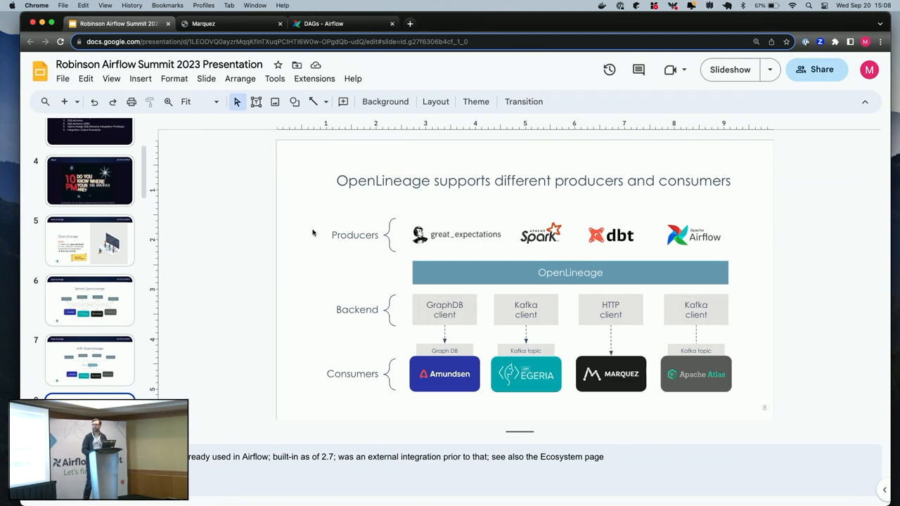
Scroll the filmstrip down toward the SQLAlchemy section slides.
scroll("down", 3)
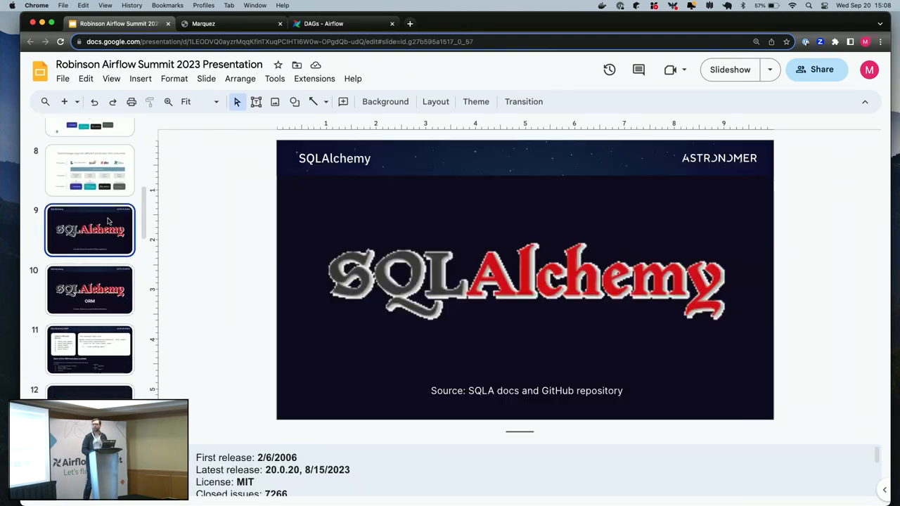
mouse_move(198, 370)
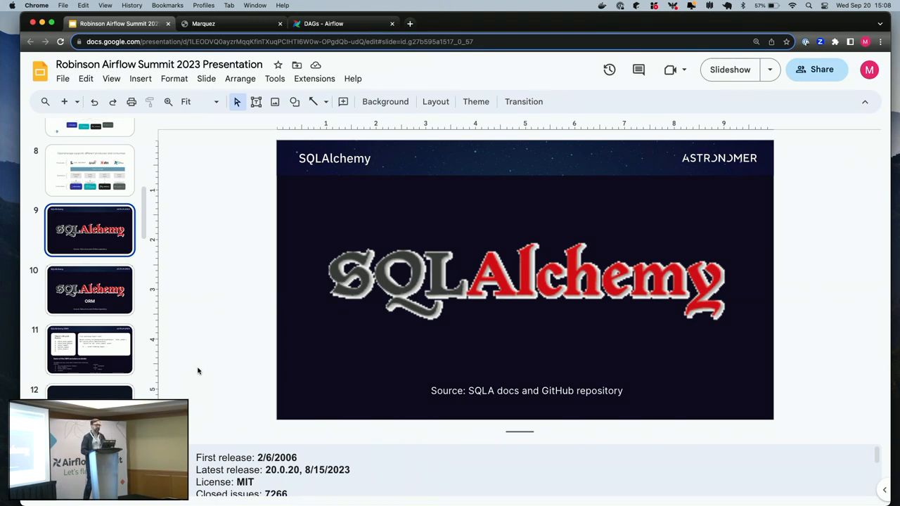
mouse_move(184, 282)
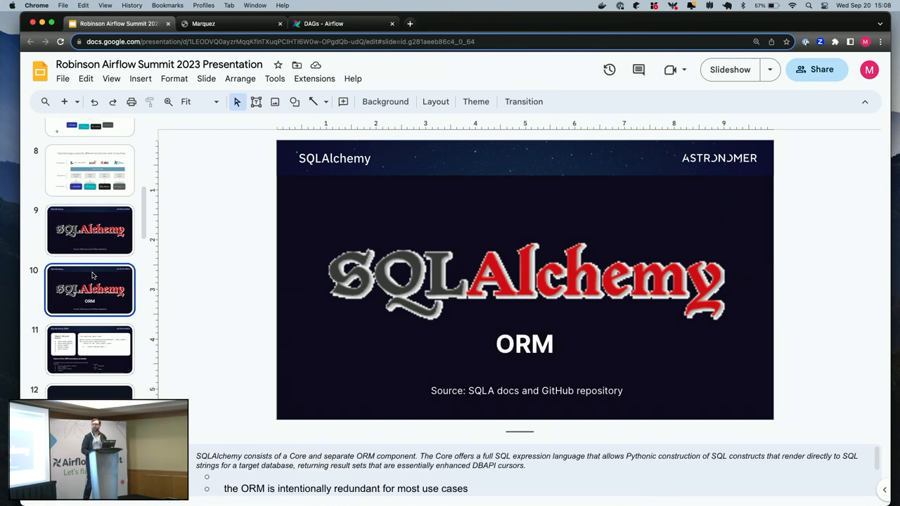
mouse_move(157, 359)
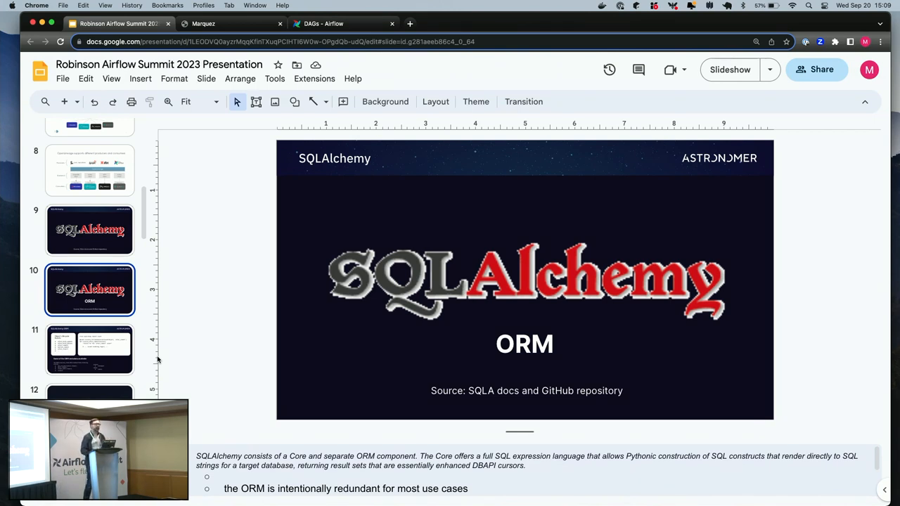
mouse_move(162, 318)
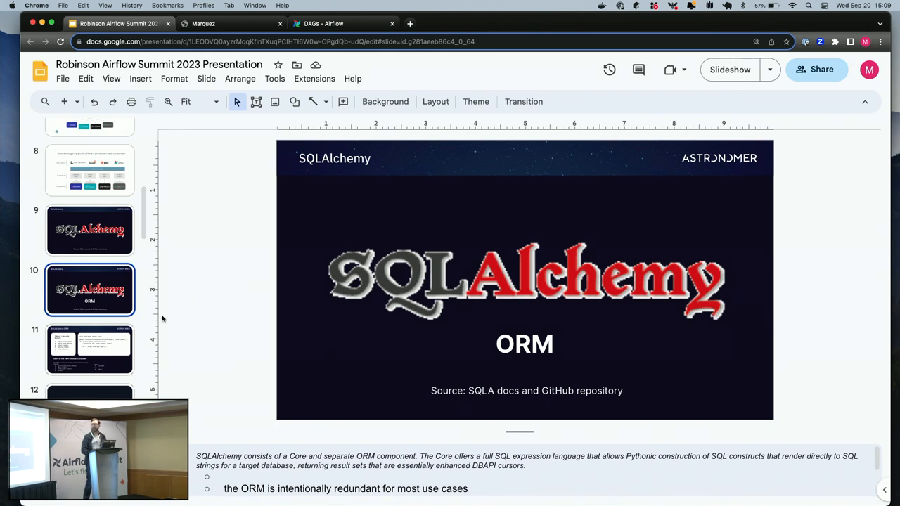
Show slide 11, SQLAlchemy ORM object lifecycle events and ORM metadata.
left_click(89, 349)
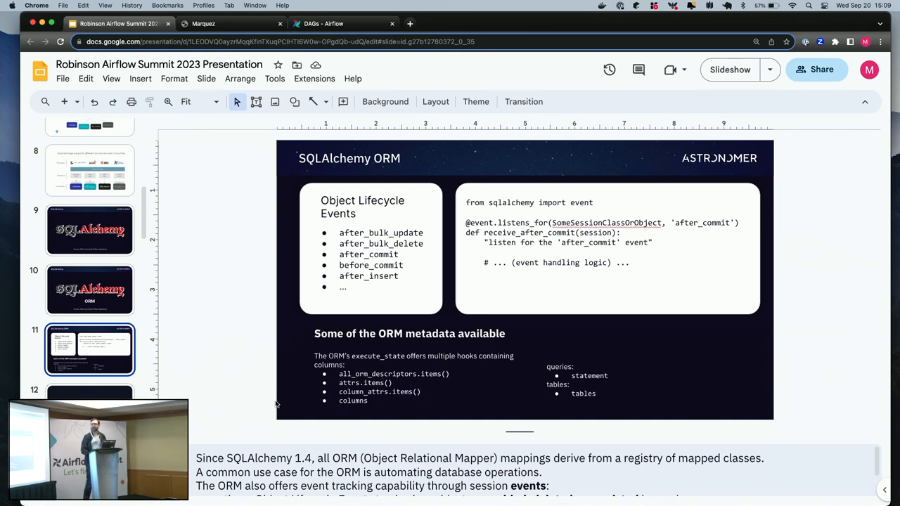
mouse_move(261, 409)
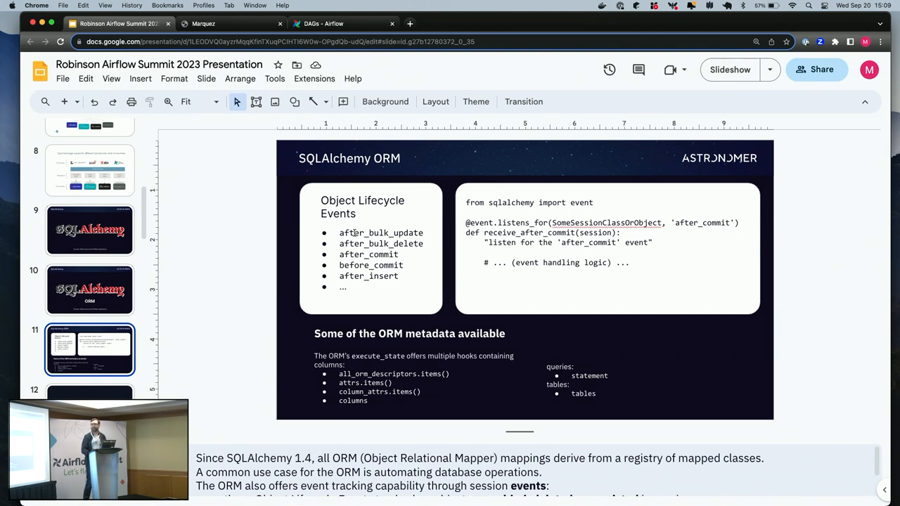
mouse_move(376, 251)
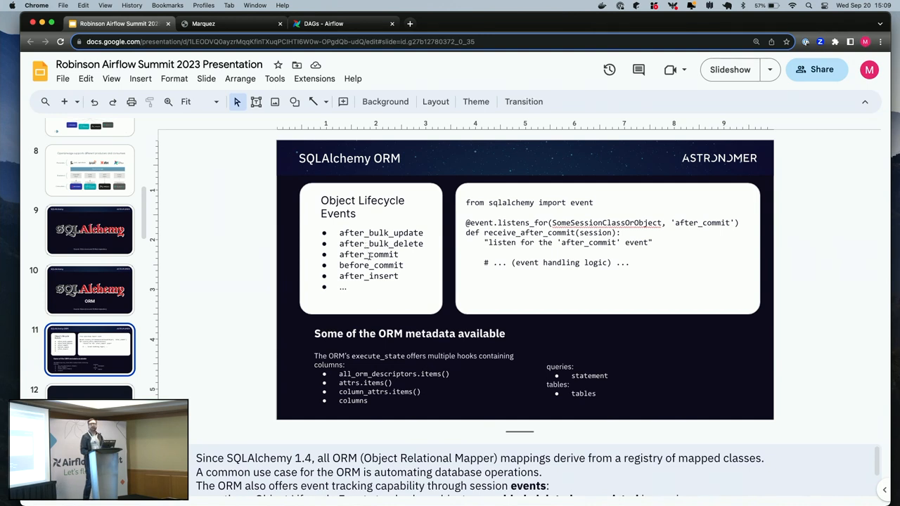
mouse_move(490, 241)
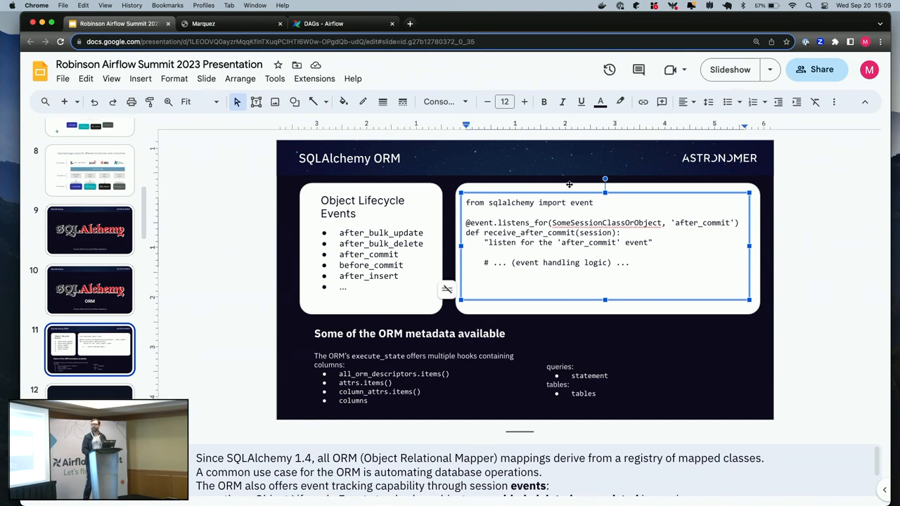
mouse_move(432, 338)
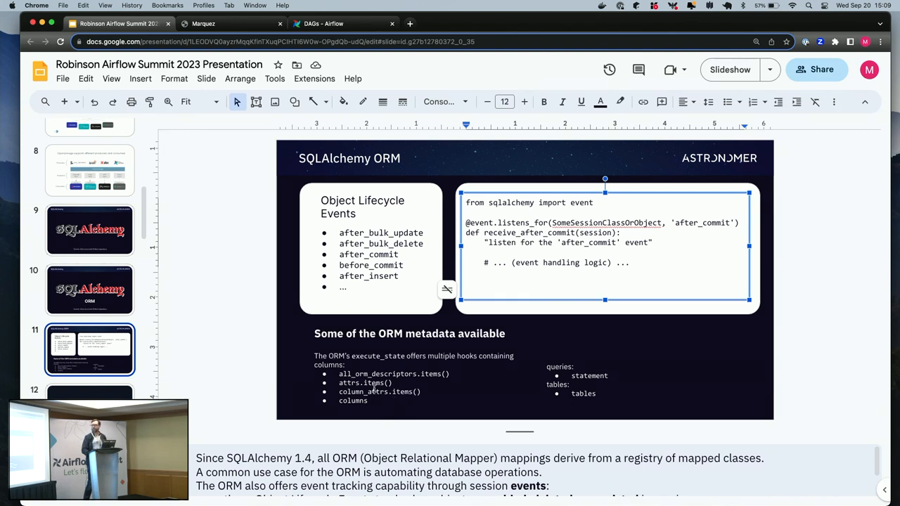
mouse_move(532, 418)
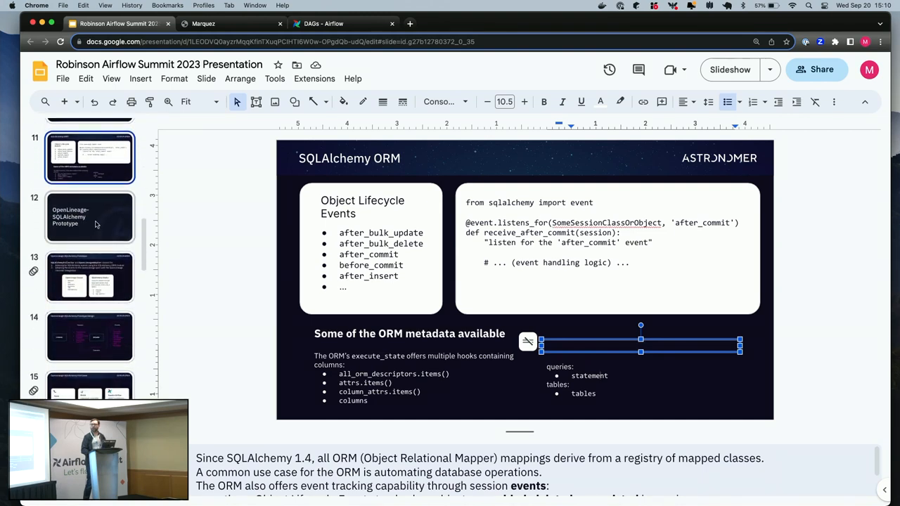
Show the OpenLineage-SQLAlchemy Prototype slide on collector, adapter classes and hooks.
left_click(89, 217)
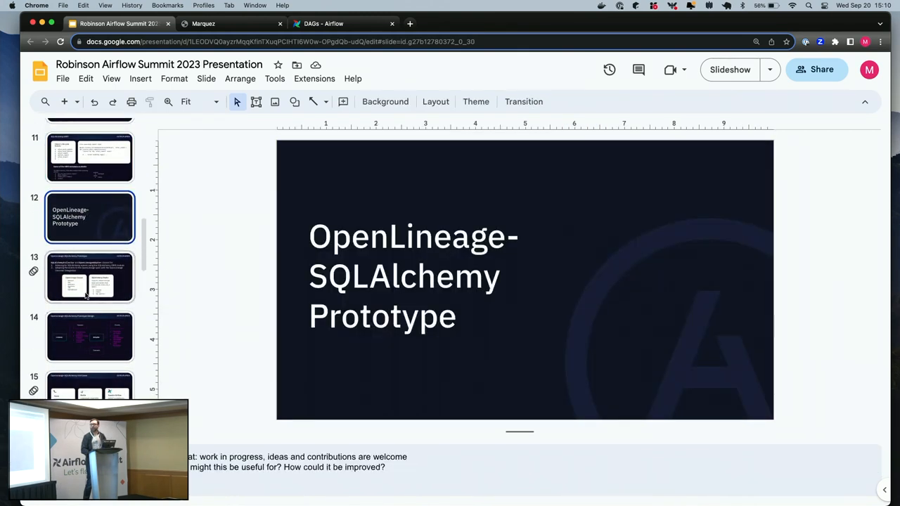
left_click(90, 276)
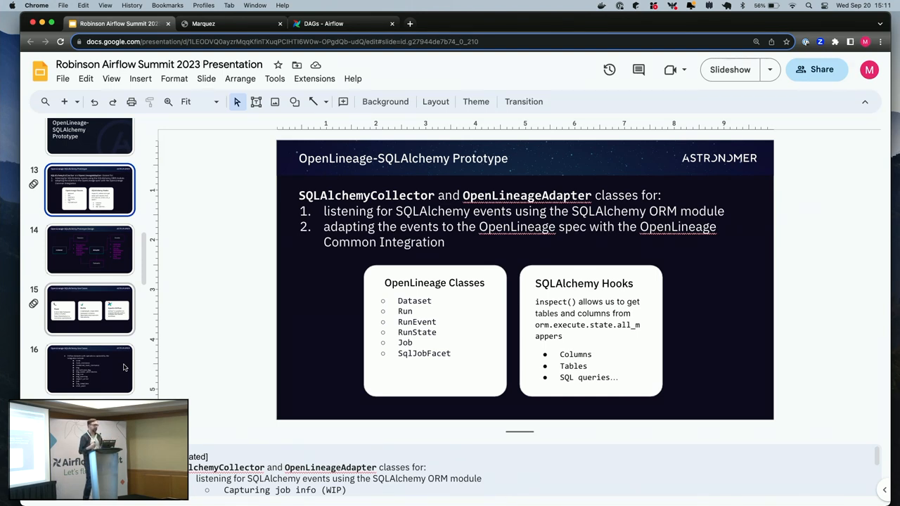
mouse_move(284, 373)
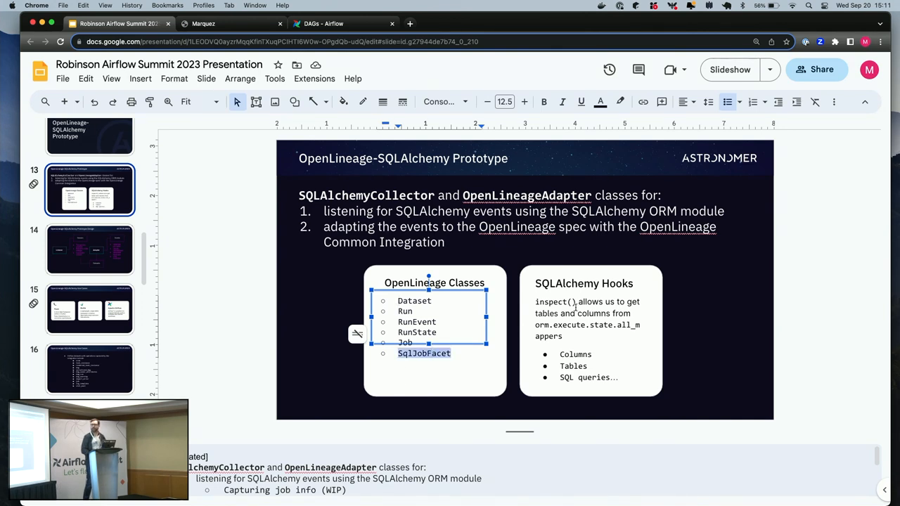
left_click(587, 308)
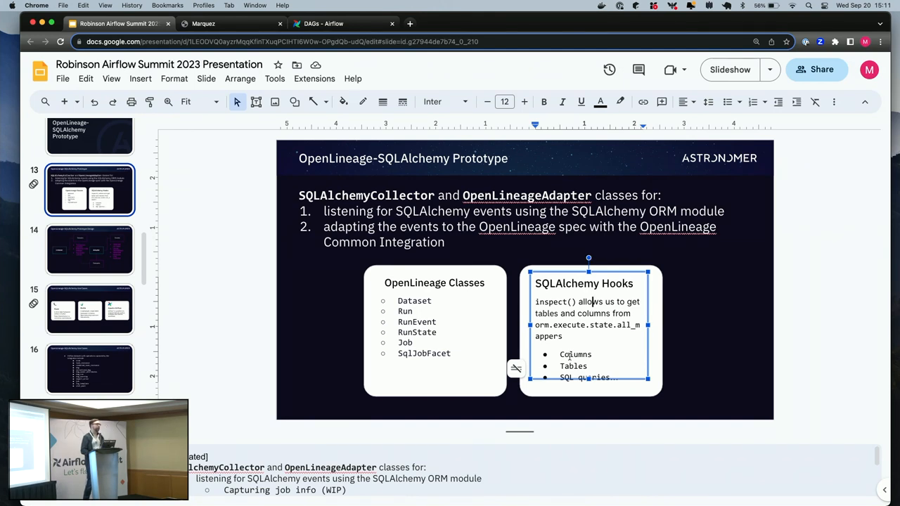
mouse_move(567, 388)
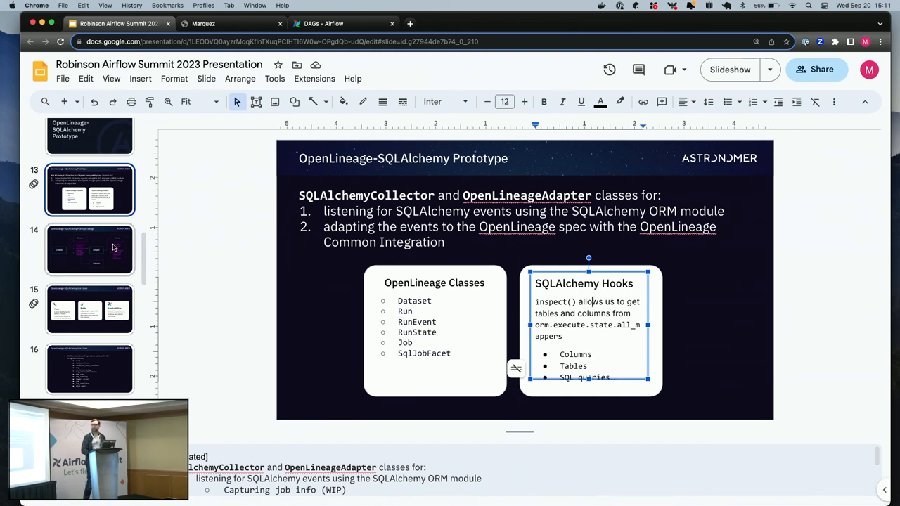
Show slide 14, the Prototype Design diagram of Listener, Session, Adapter, Events and Datasets.
left_click(90, 249)
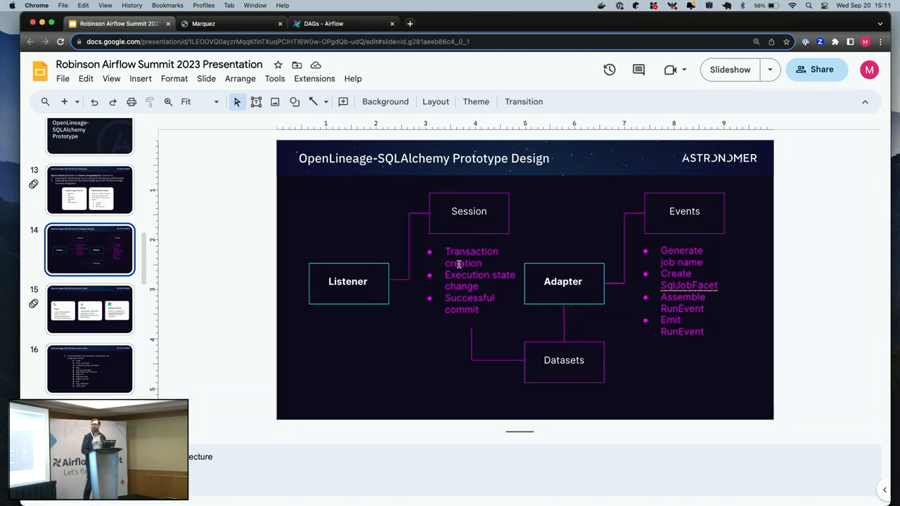
mouse_move(476, 277)
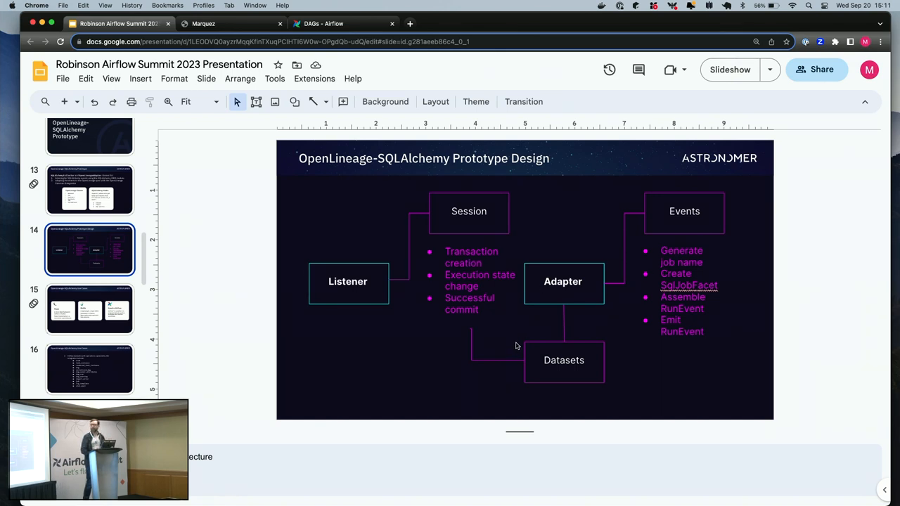
mouse_move(534, 354)
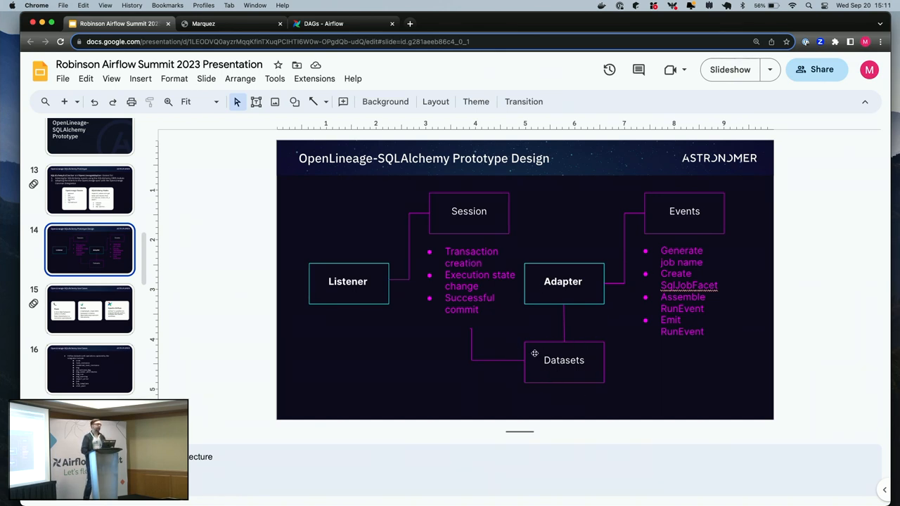
mouse_move(505, 232)
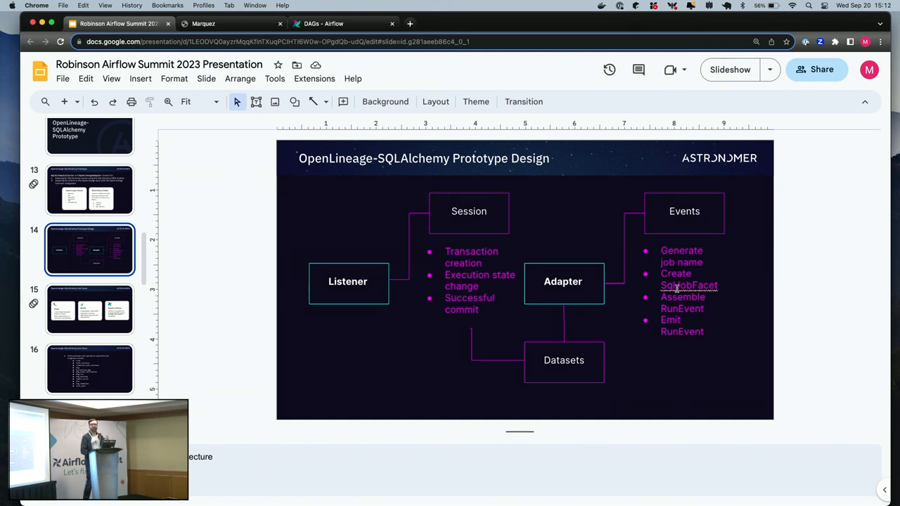
mouse_move(675, 309)
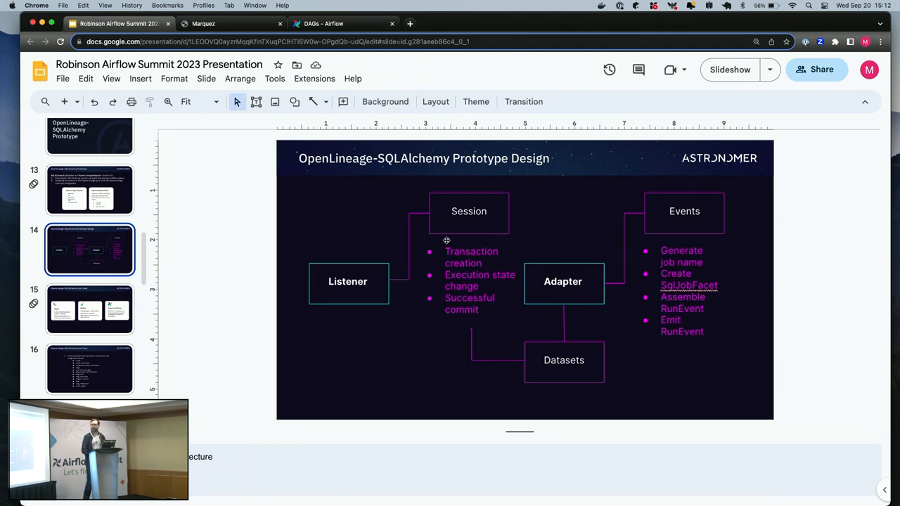
Step through the Use Cases and captured Airflow datasets slides to slide 18's log_template and dag_run queries.
left_click(89, 310)
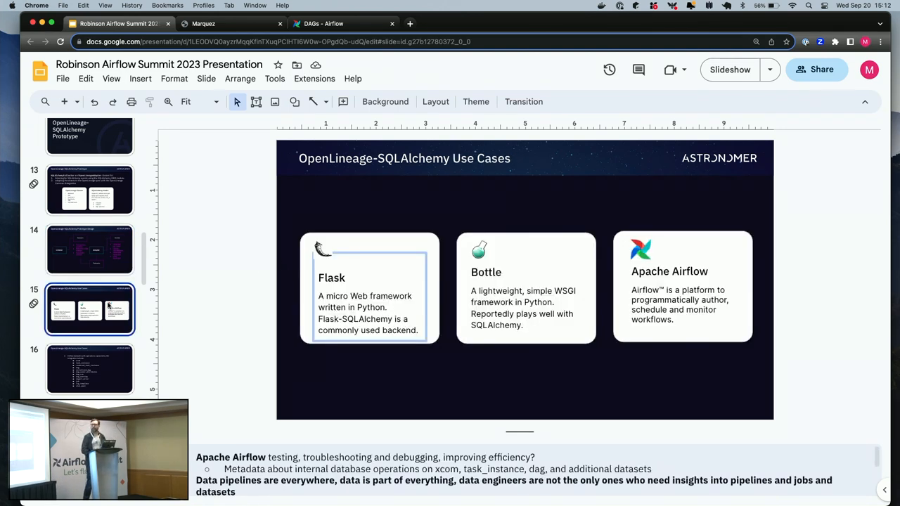
mouse_move(427, 285)
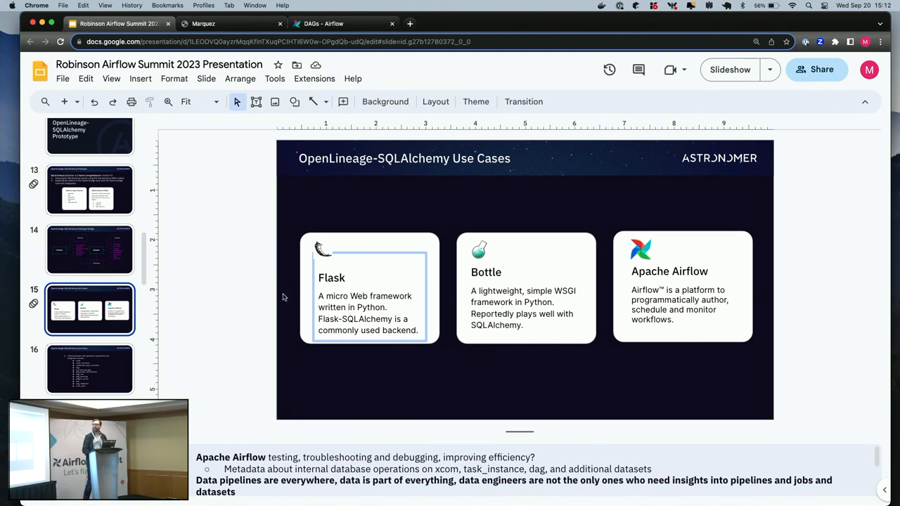
mouse_move(250, 338)
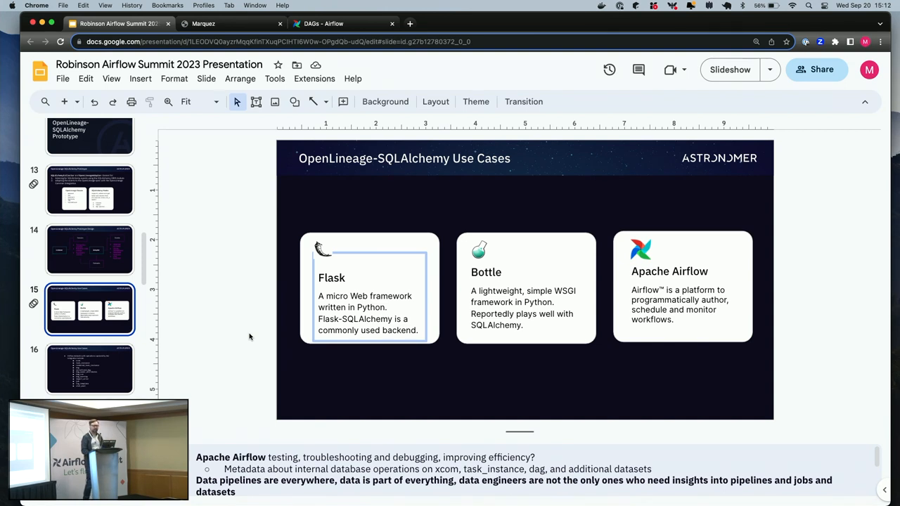
mouse_move(416, 394)
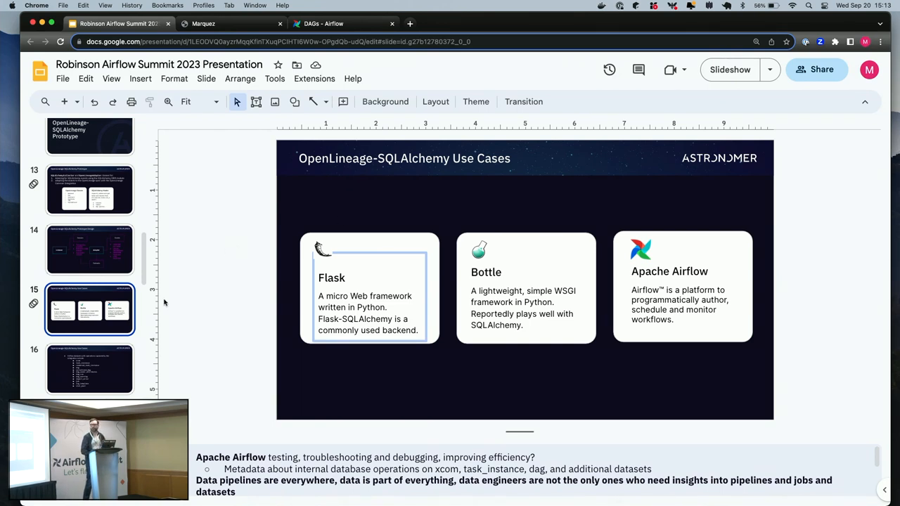
left_click(90, 369)
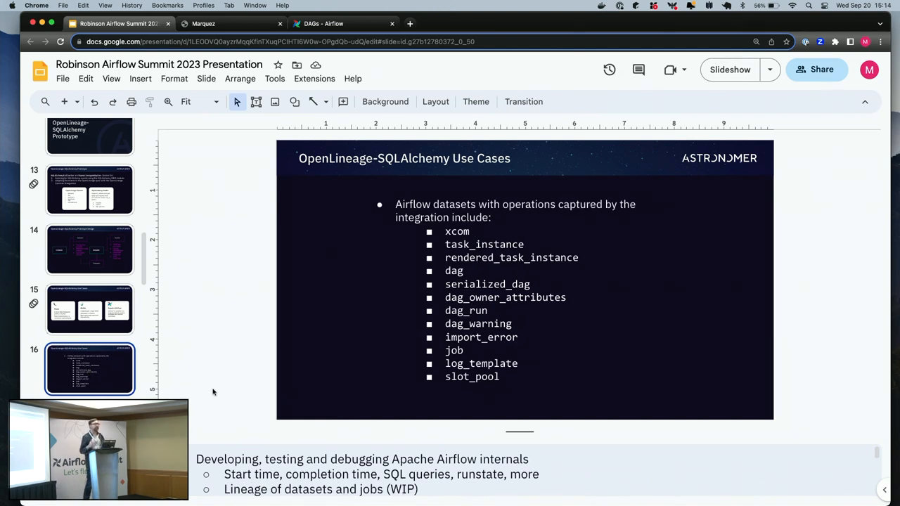
mouse_move(530, 399)
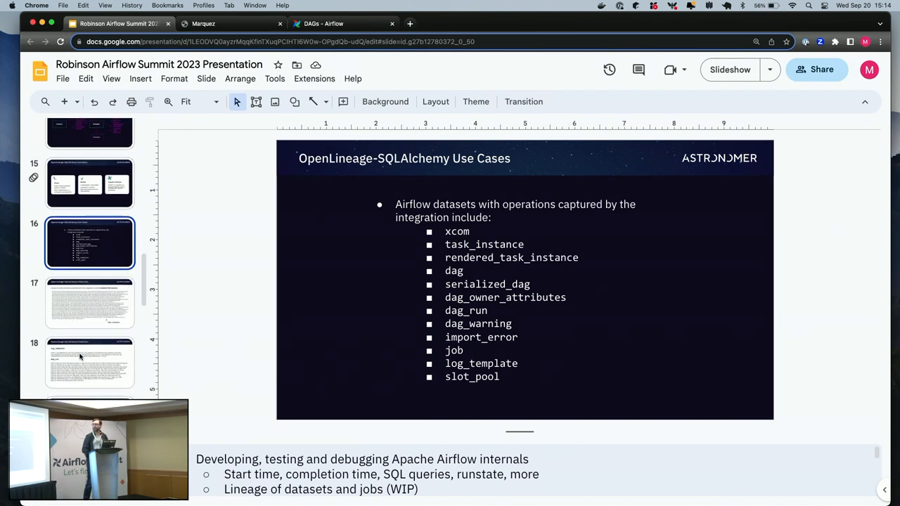
left_click(89, 226)
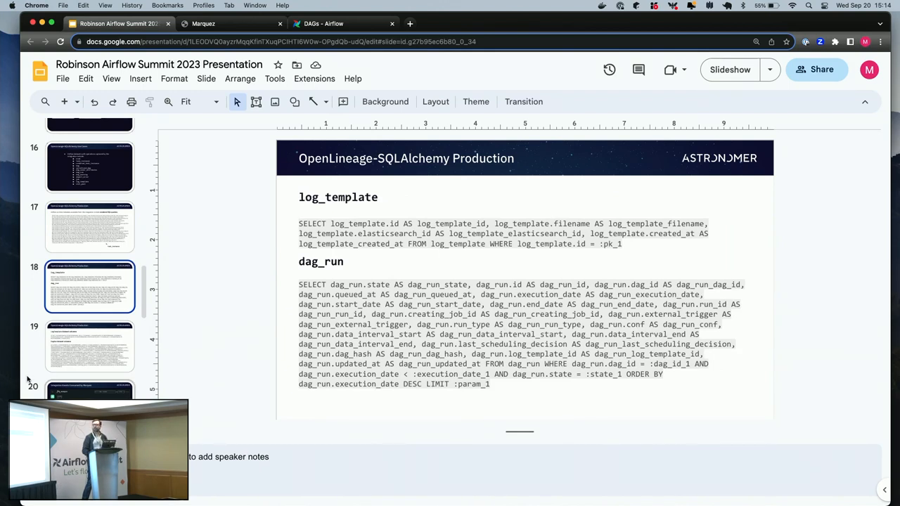
Show slide 20, Integration Events Consumed by Marquez, the airflow namespace datasets list.
left_click(90, 193)
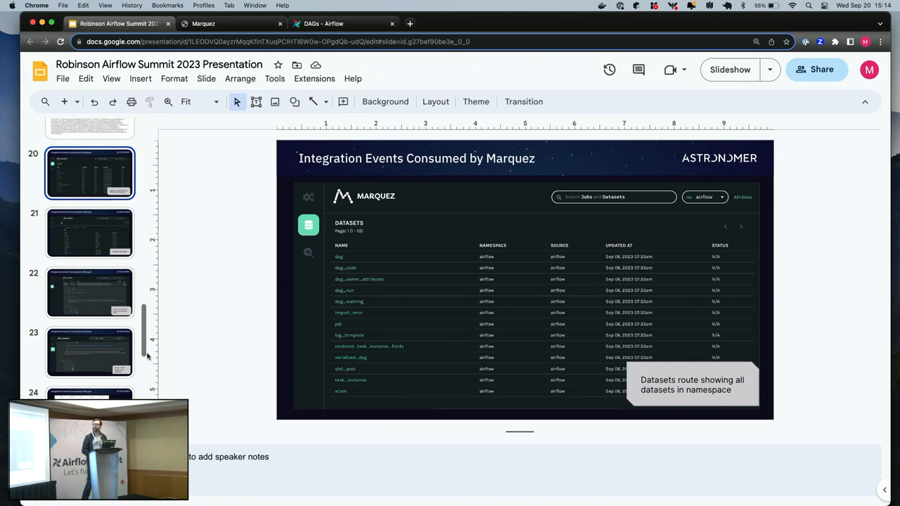
mouse_move(217, 412)
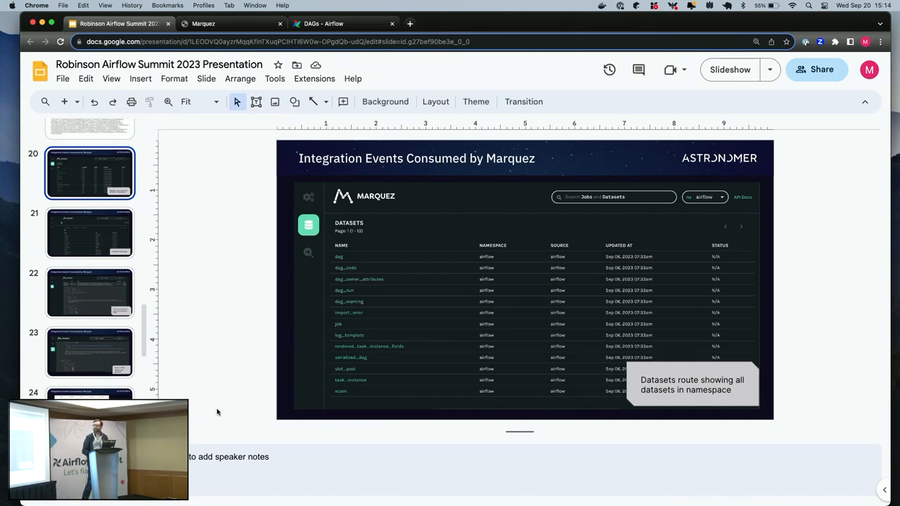
mouse_move(227, 369)
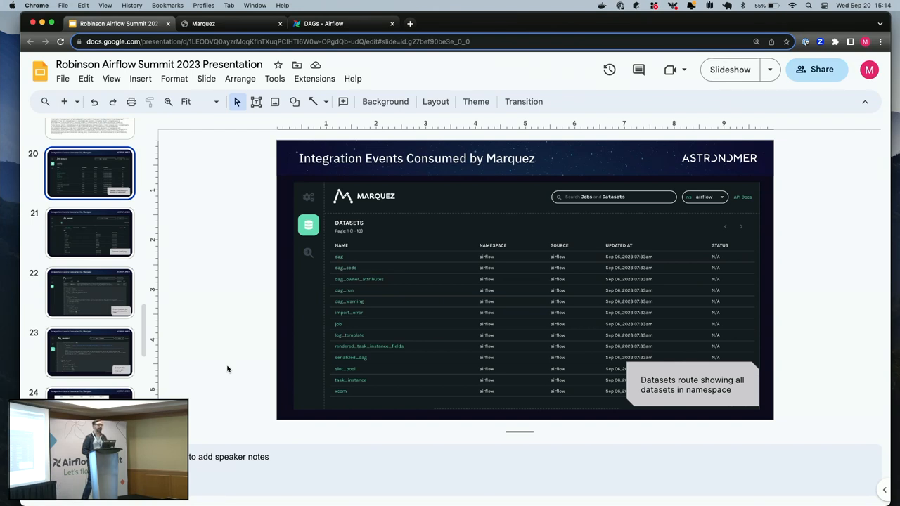
mouse_move(361, 437)
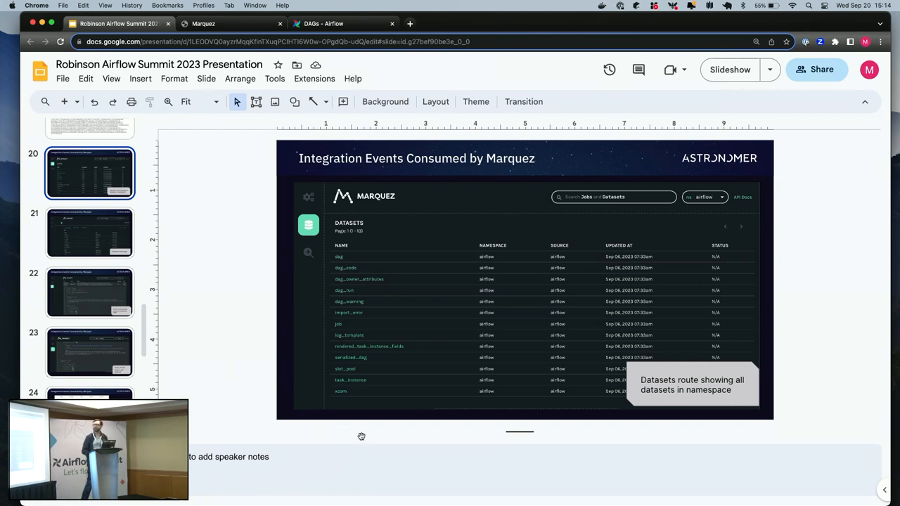
mouse_move(272, 274)
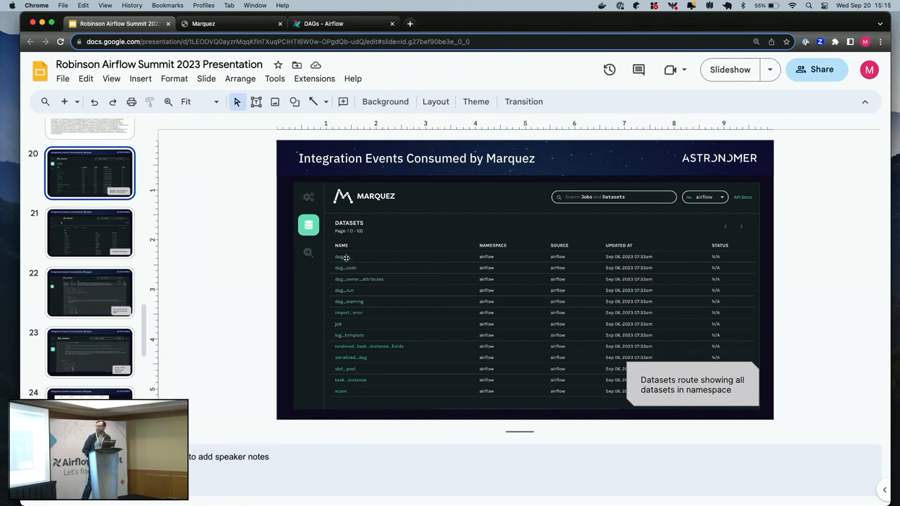
mouse_move(369, 260)
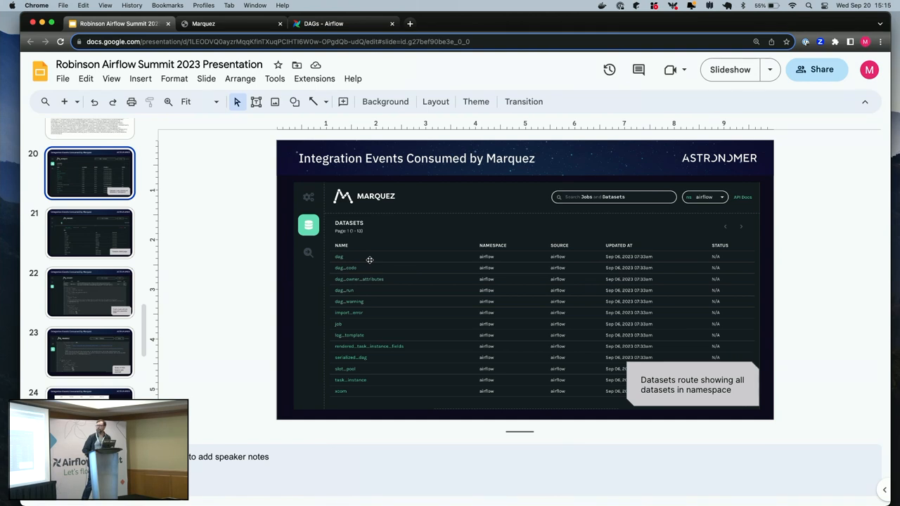
mouse_move(348, 255)
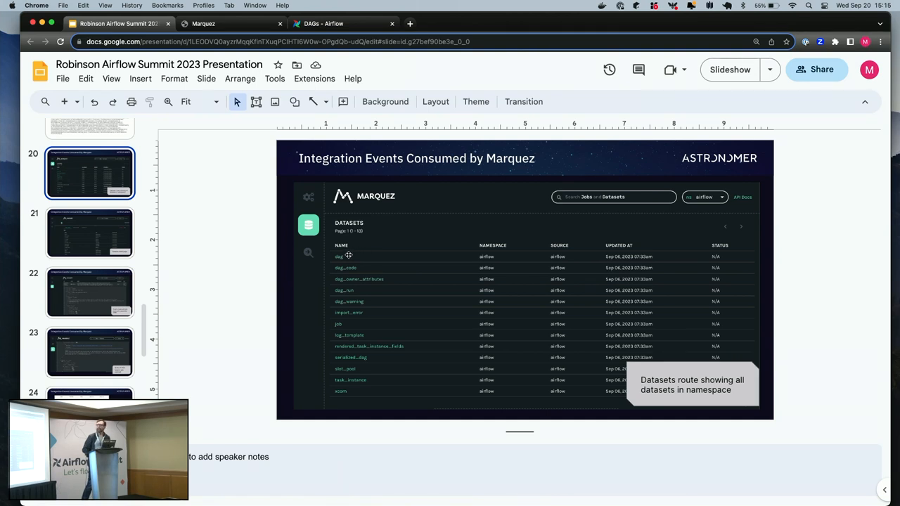
mouse_move(376, 326)
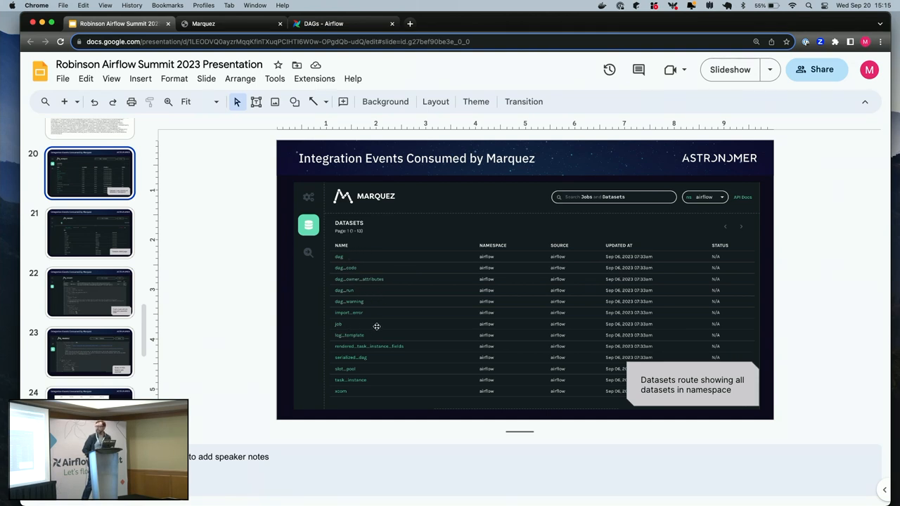
mouse_move(379, 321)
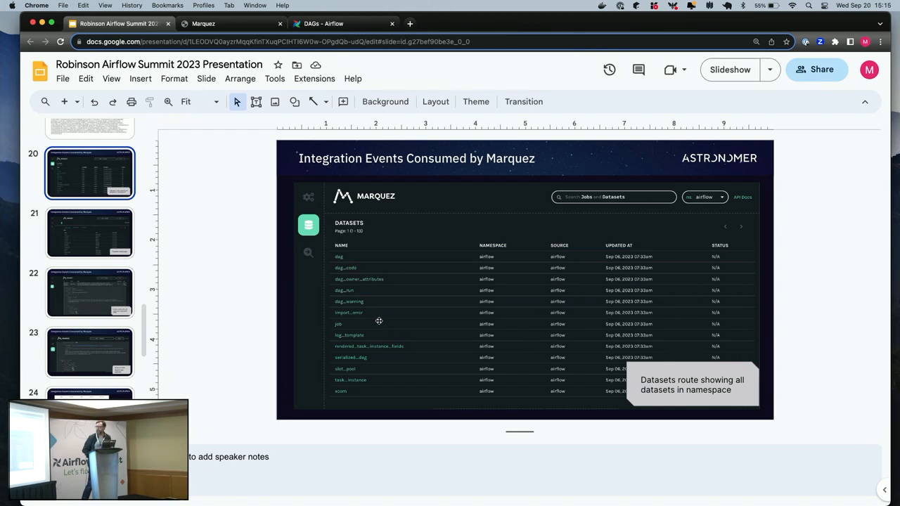
mouse_move(367, 394)
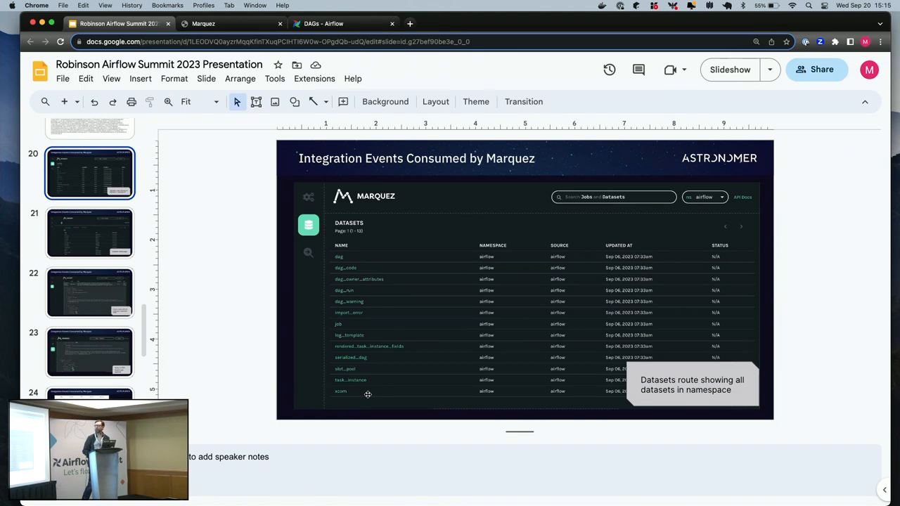
Show slide 21 with the Marquez dataset detail page and the dag table's schema.
left_click(90, 232)
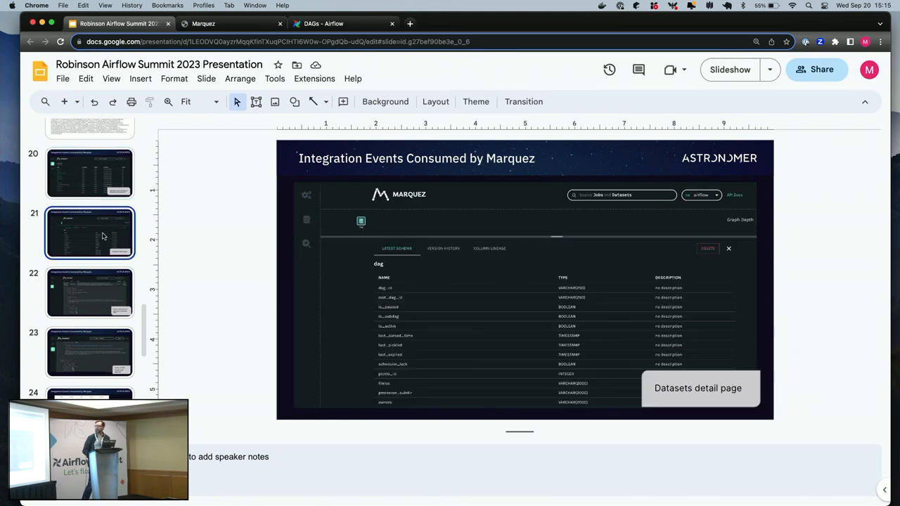
mouse_move(218, 377)
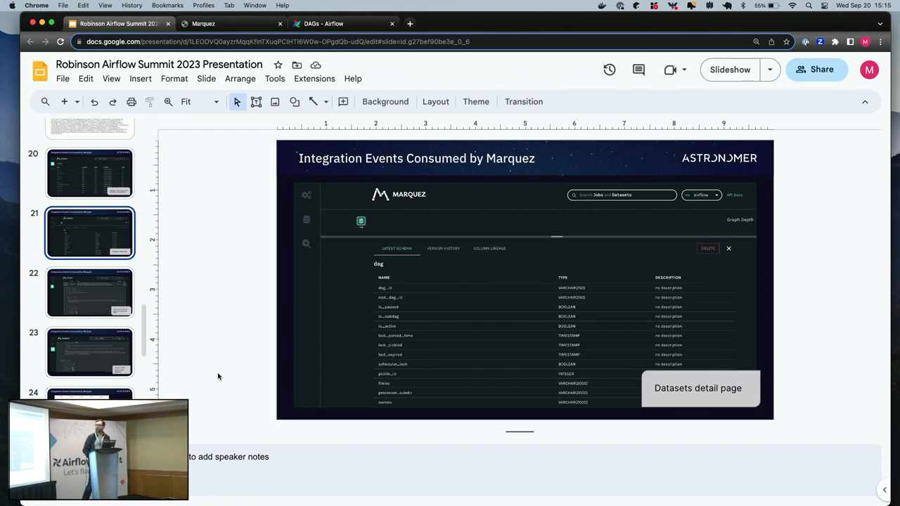
mouse_move(473, 369)
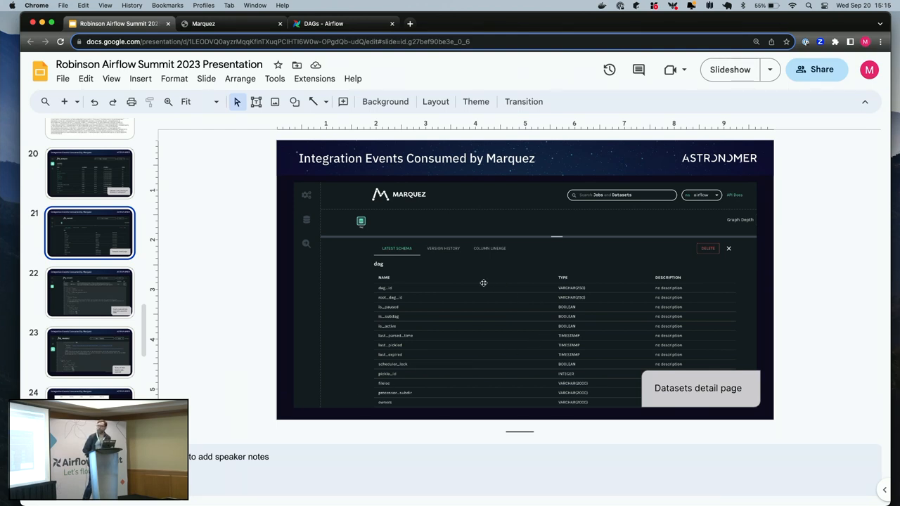
mouse_move(356, 392)
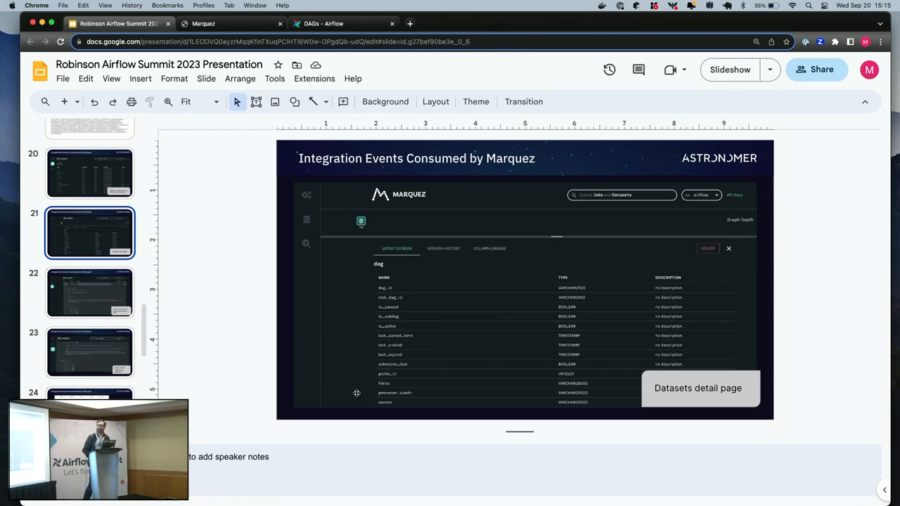
mouse_move(642, 285)
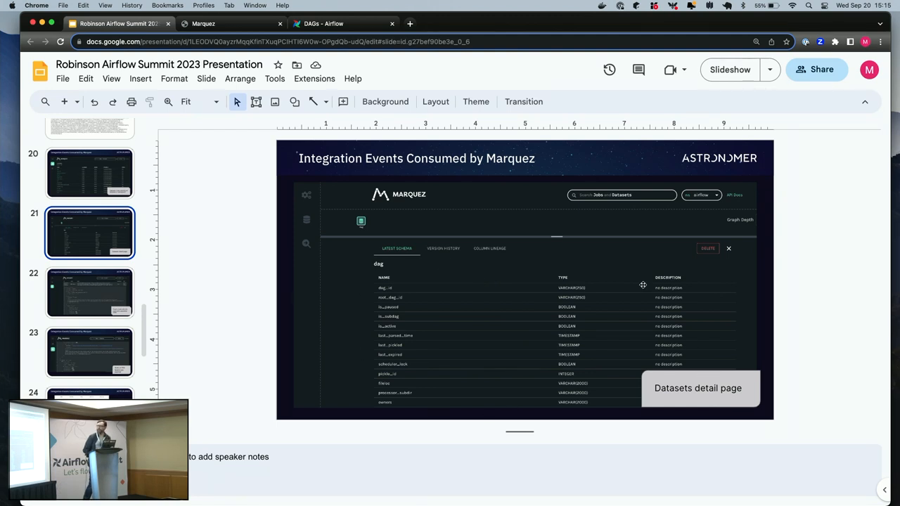
mouse_move(539, 288)
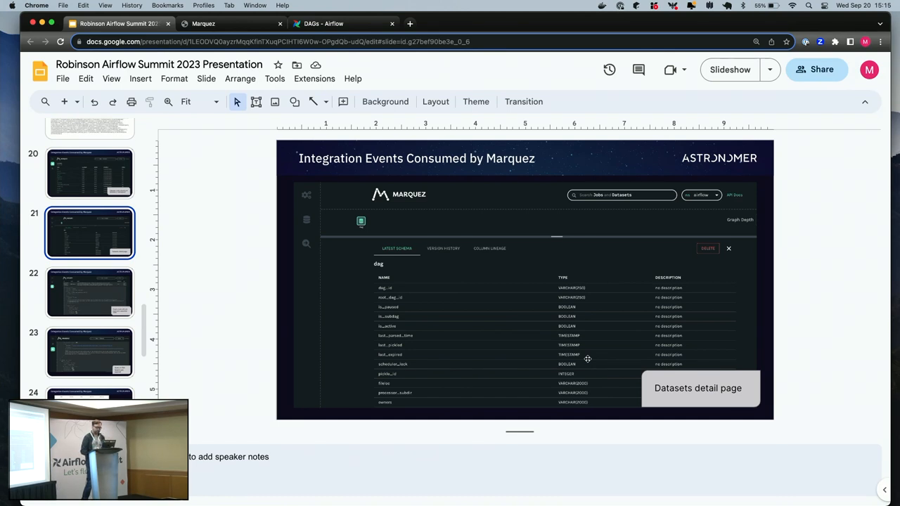
mouse_move(492, 364)
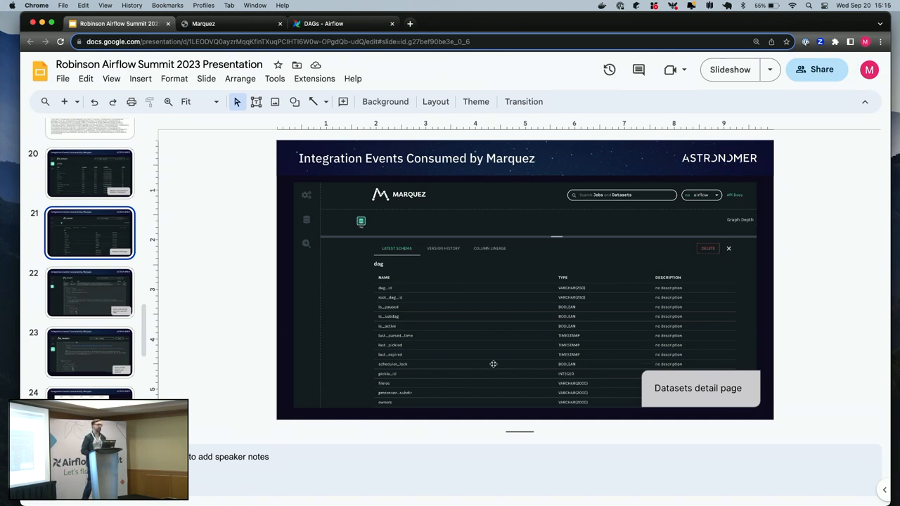
mouse_move(410, 352)
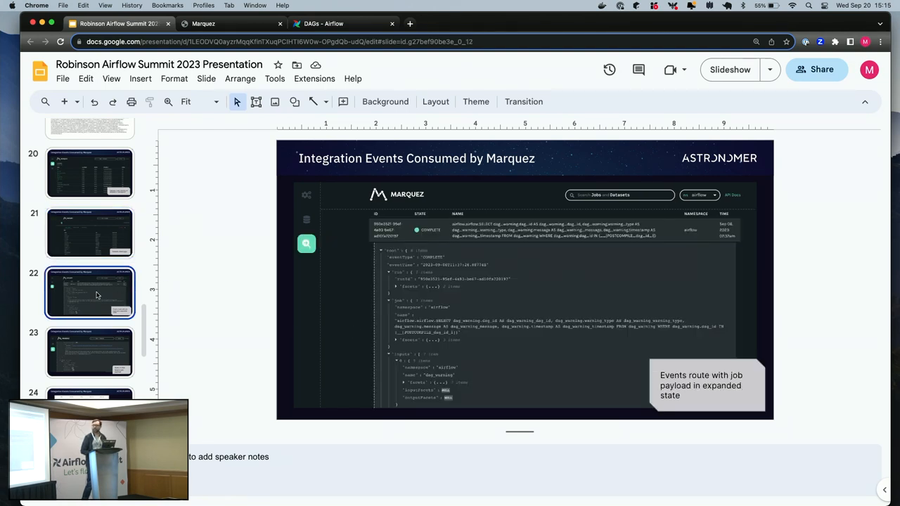
mouse_move(186, 353)
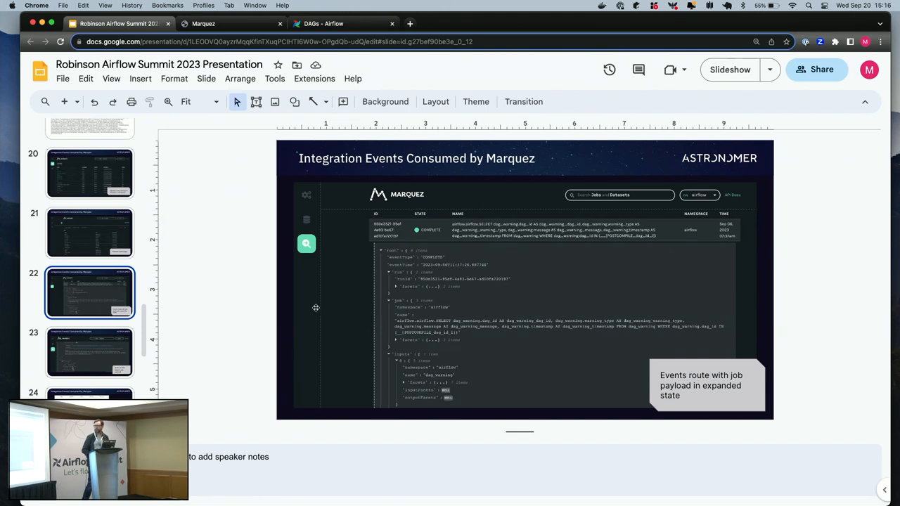
mouse_move(358, 329)
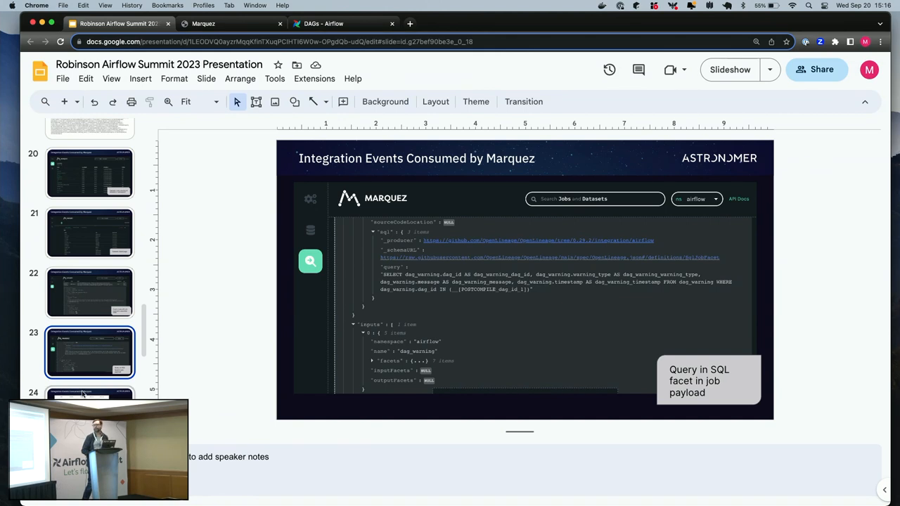
Show slide 24's Flask library use case, then bring up the Airflow DAGs list (counter, sqlalchemy_dag_exp, sum).
left_click(90, 369)
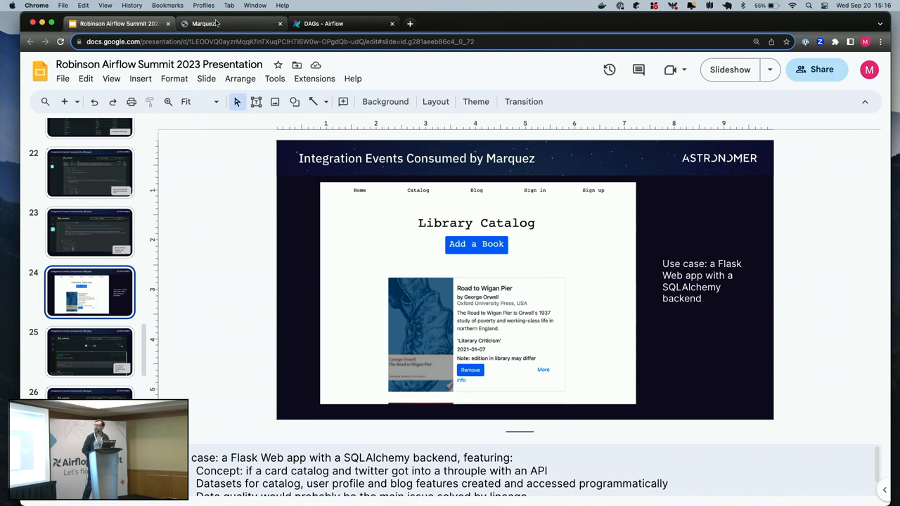
left_click(343, 23)
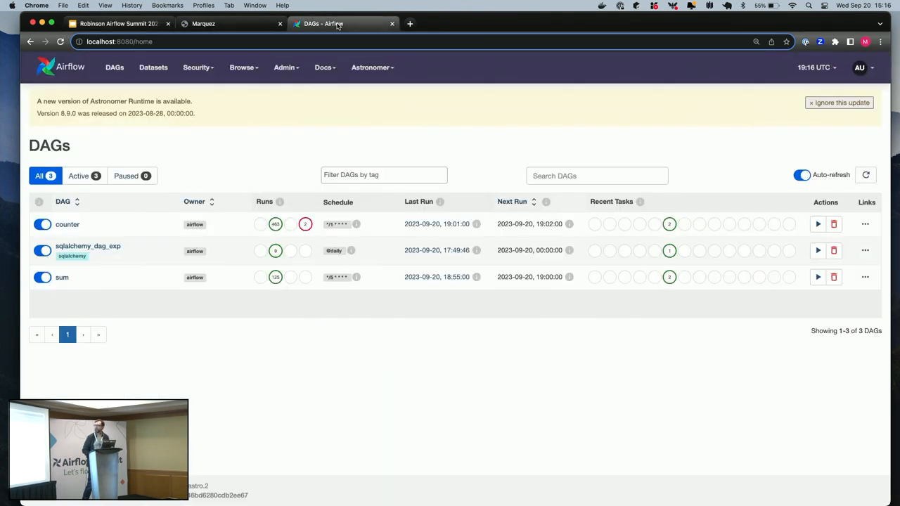
mouse_move(67, 224)
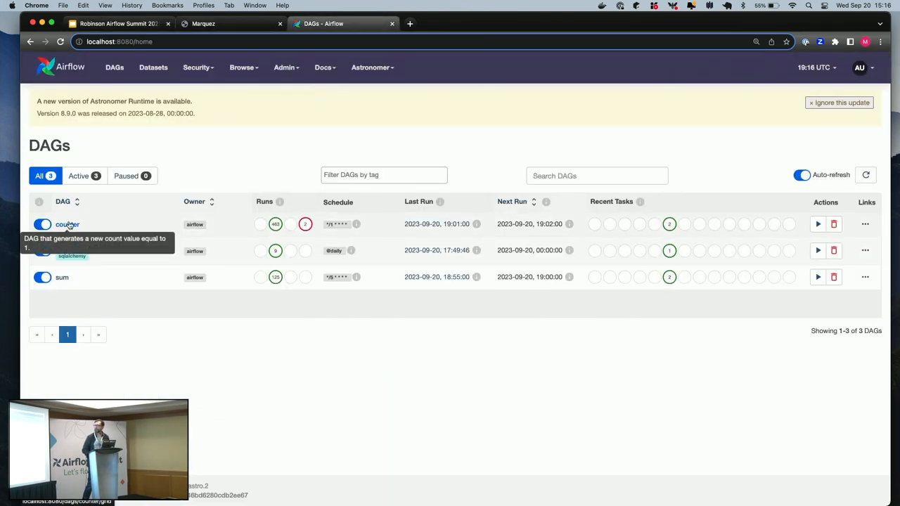
Trigger a new run of the counter DAG from its grid page.
left_click(68, 223)
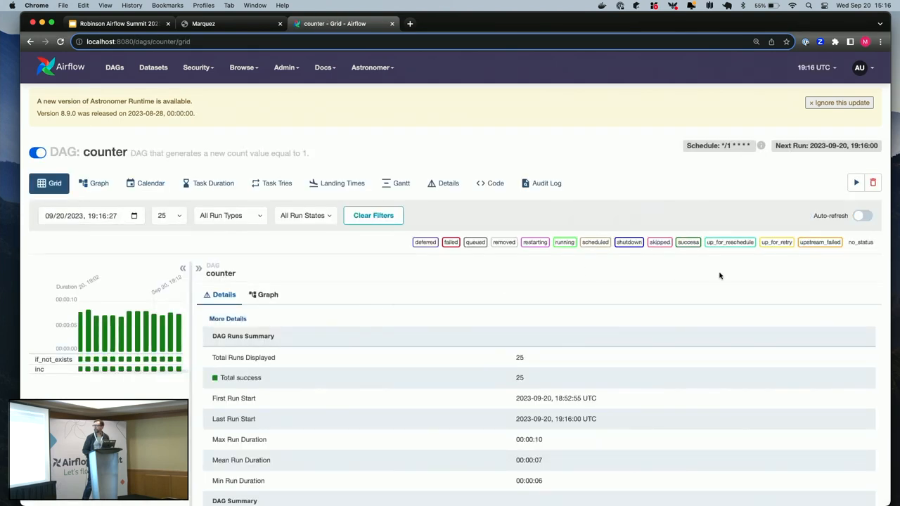
left_click(855, 183)
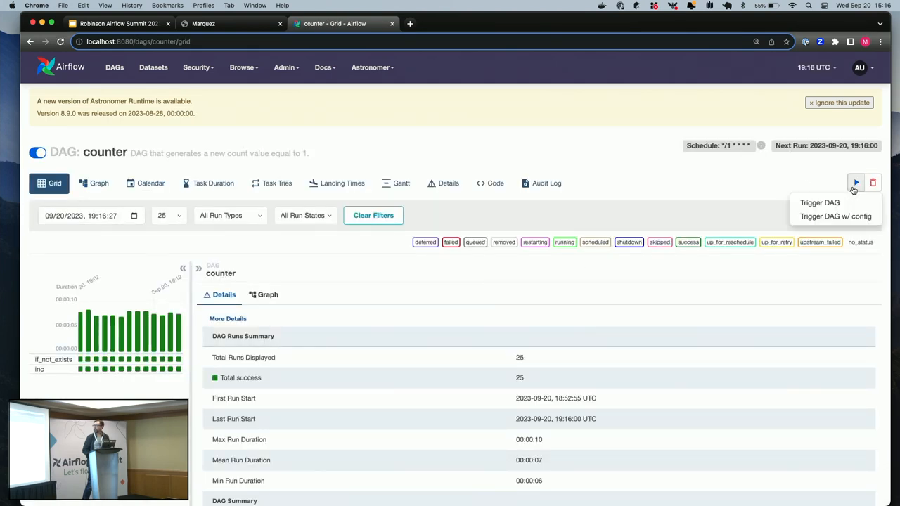
left_click(819, 203)
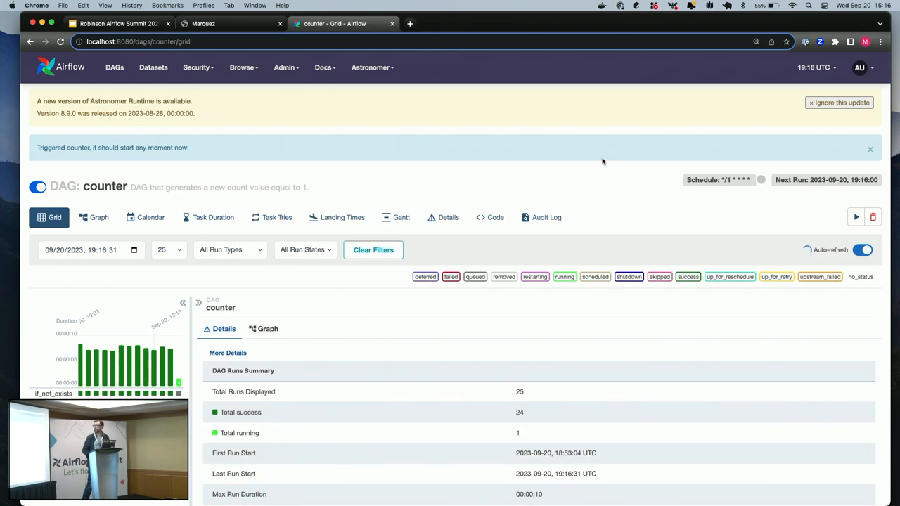
mouse_move(524, 145)
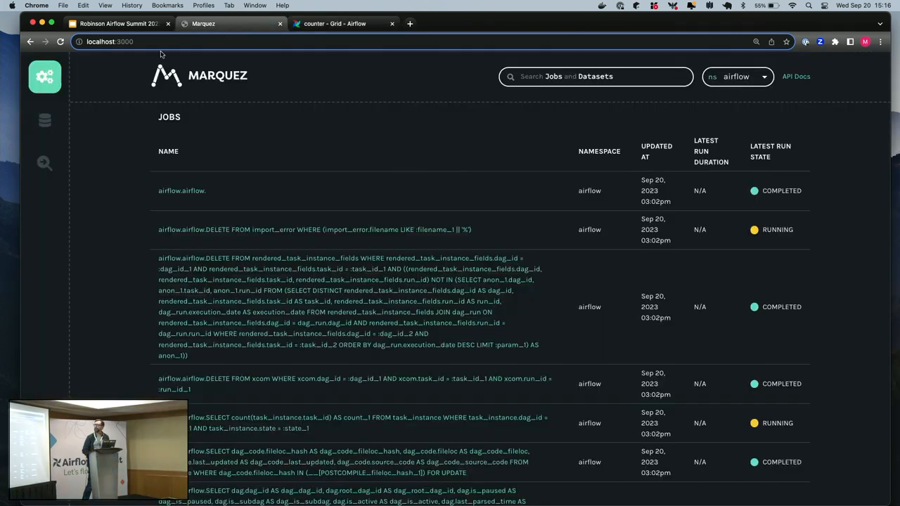
Reload the Marquez jobs list to show the 03:16pm updates and enter the airflow.airflow. job's lineage.
left_click(61, 42)
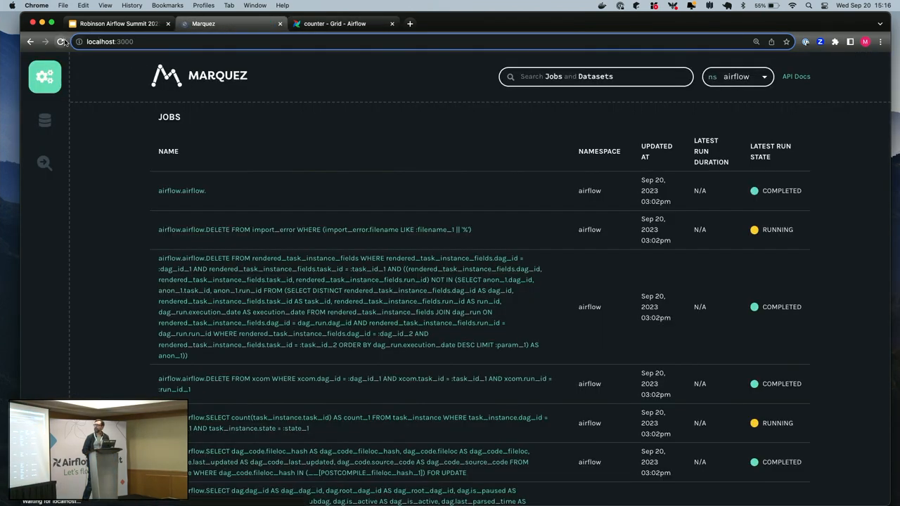
left_click(60, 42)
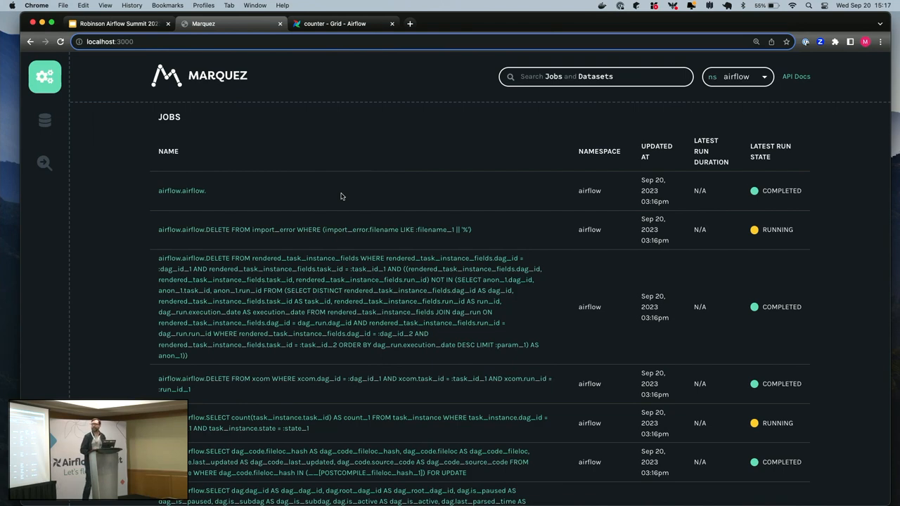
mouse_move(257, 190)
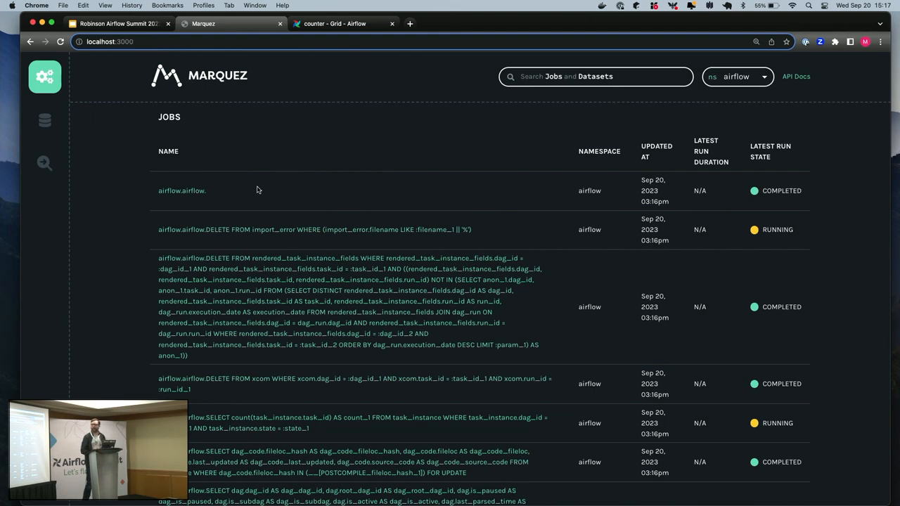
left_click(182, 191)
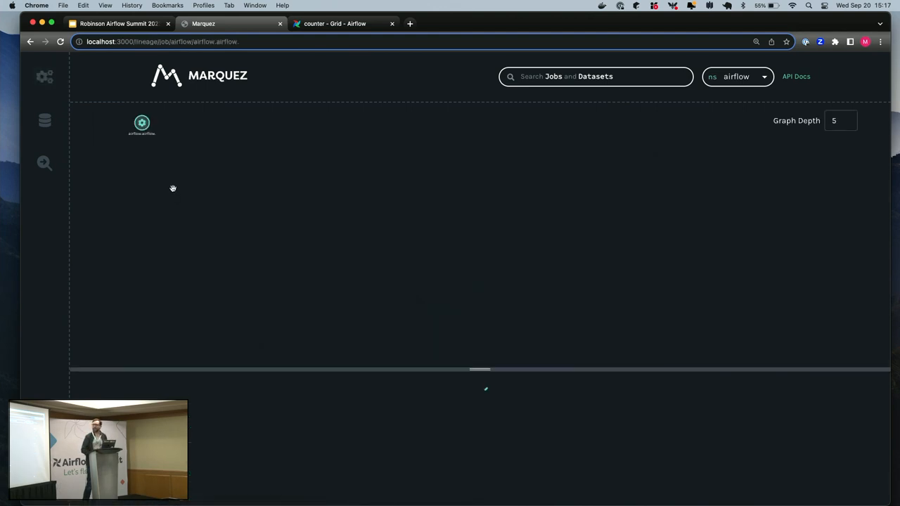
Show the airflow.airflow. job's latest run details, with no code and an empty root facet.
left_click(141, 123)
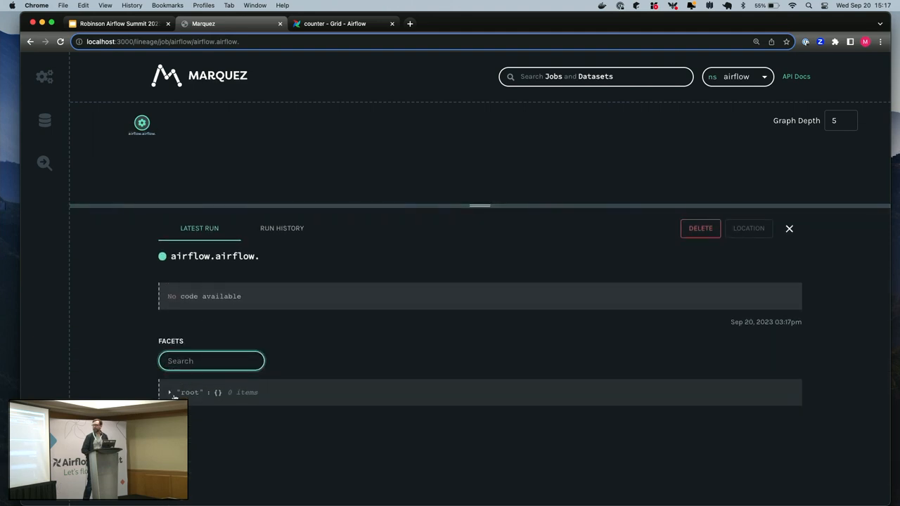
mouse_move(197, 320)
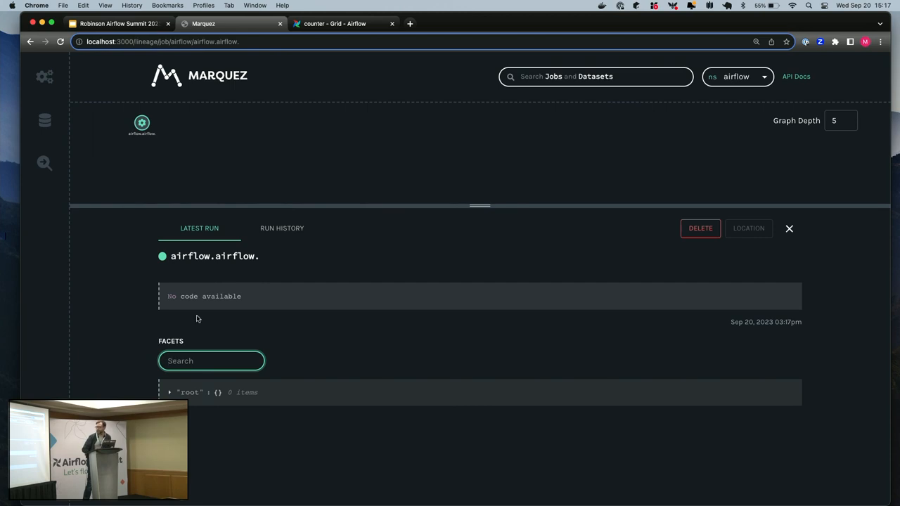
mouse_move(44, 121)
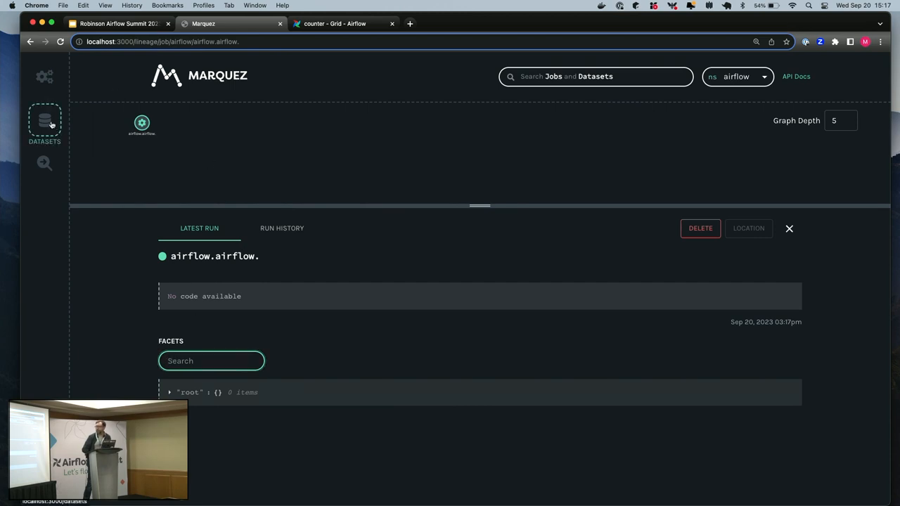
Inspect the log_template dataset's schema, then return to the airflow namespace's datasets list.
left_click(44, 121)
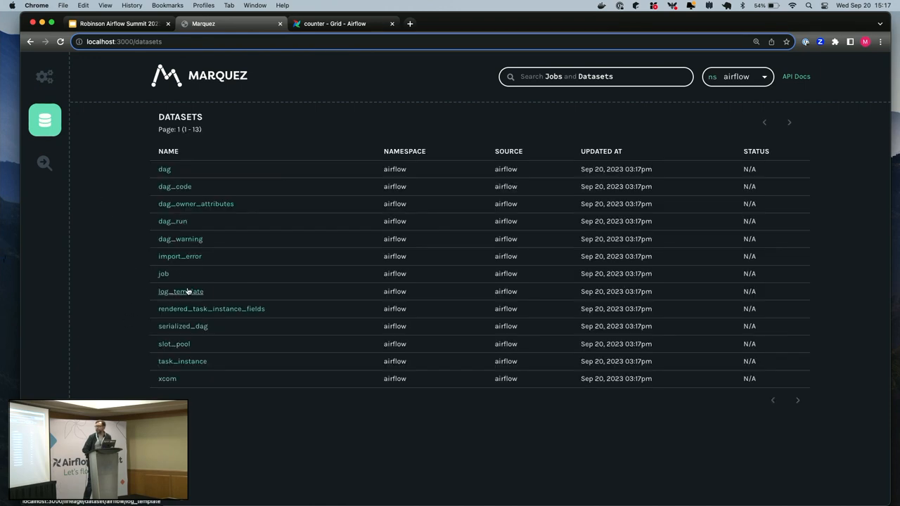
left_click(180, 291)
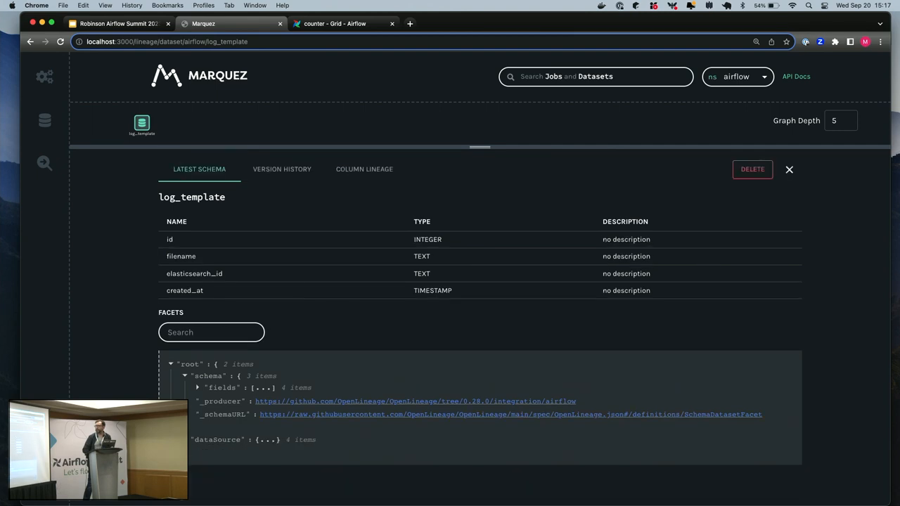
mouse_move(122, 250)
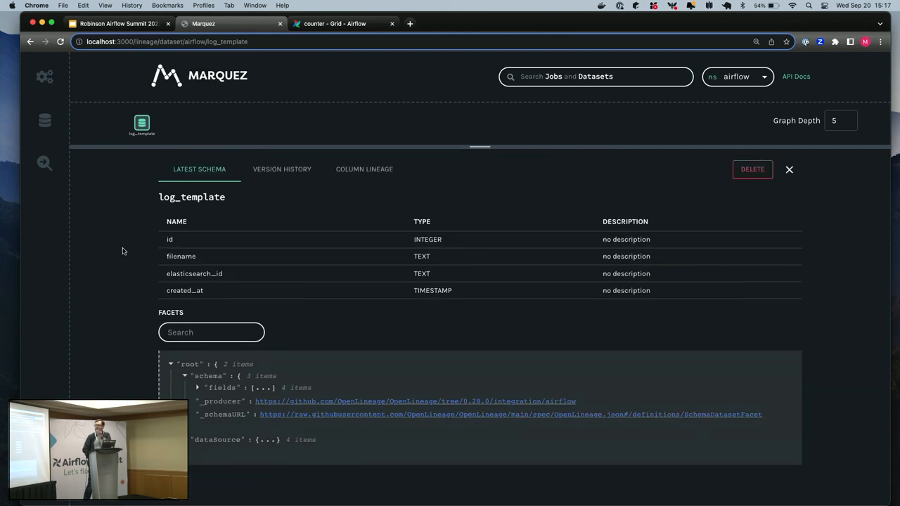
mouse_move(184, 252)
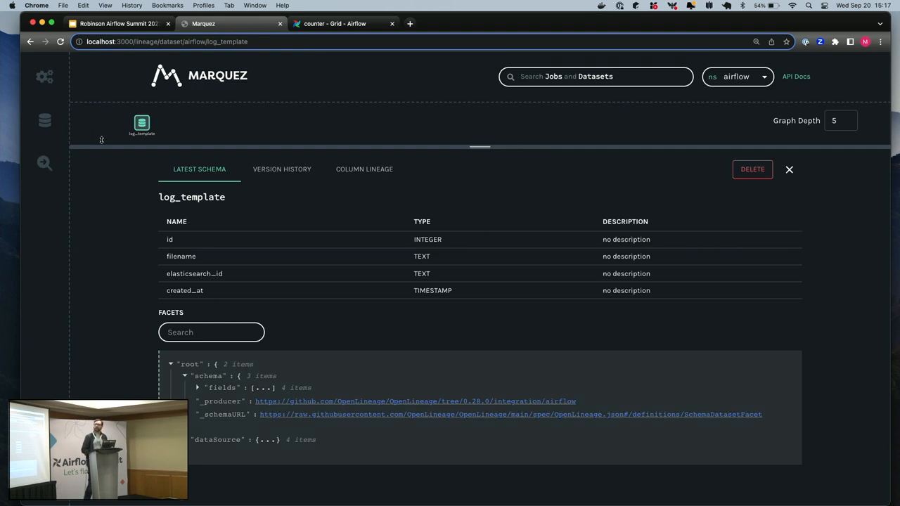
left_click(44, 120)
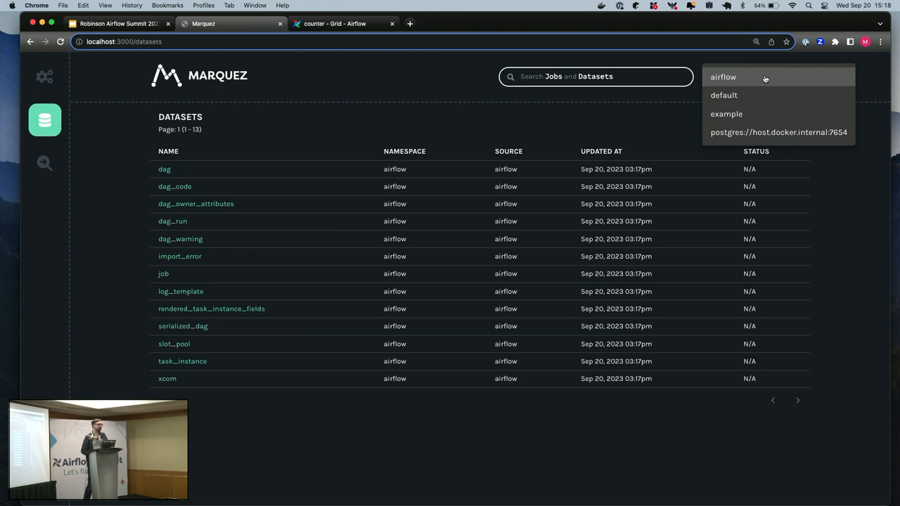
left_click(723, 77)
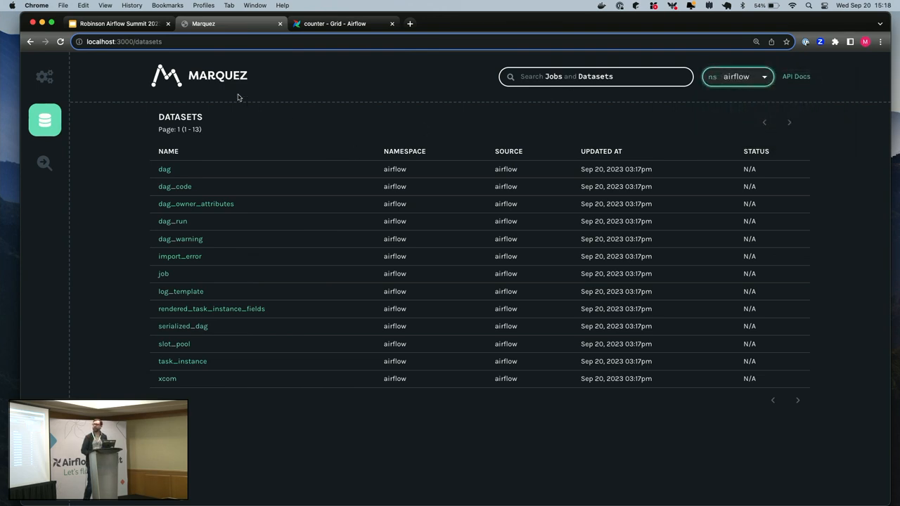
left_click(118, 24)
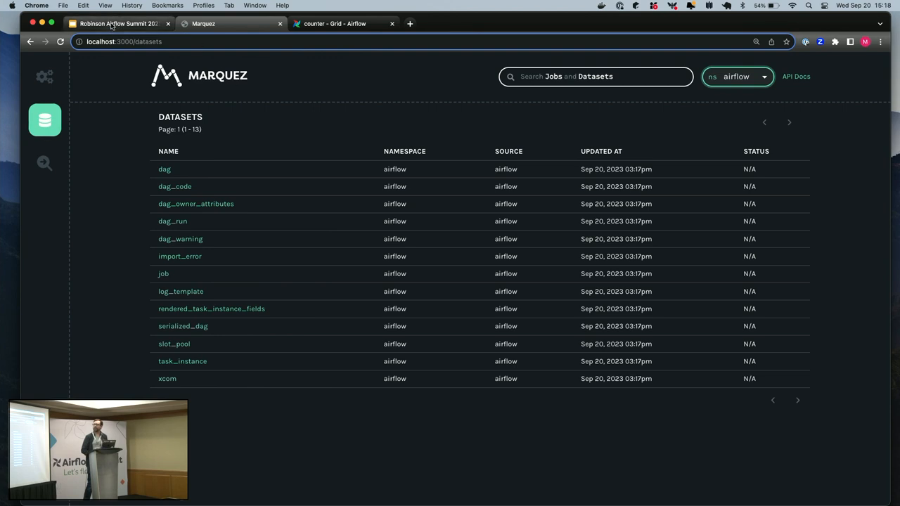
mouse_move(134, 295)
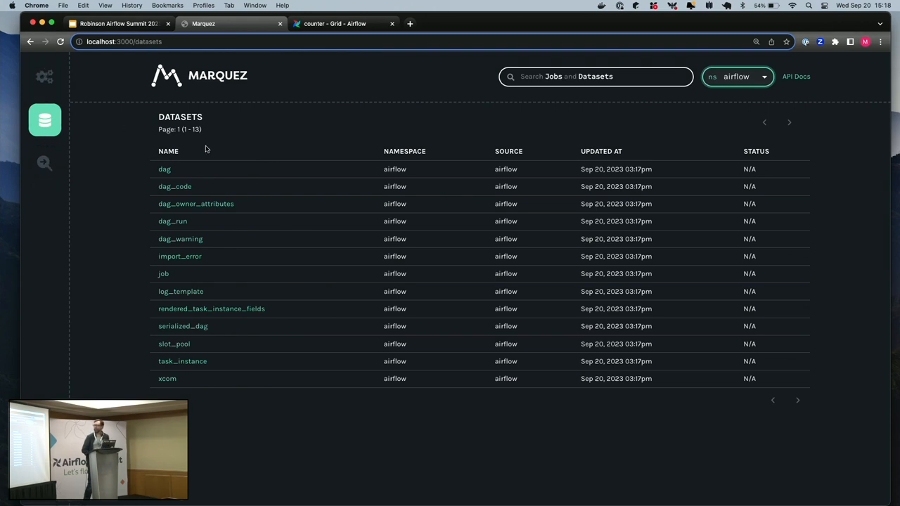
mouse_move(556, 181)
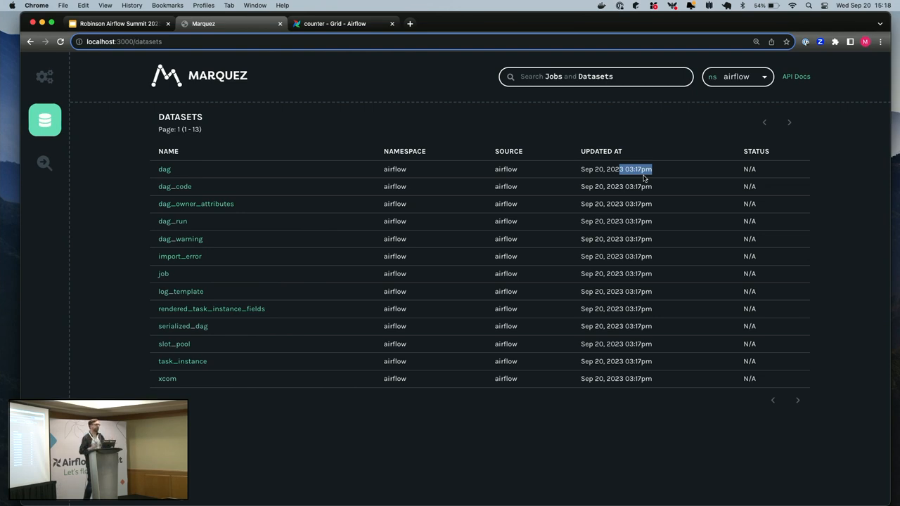
mouse_move(522, 187)
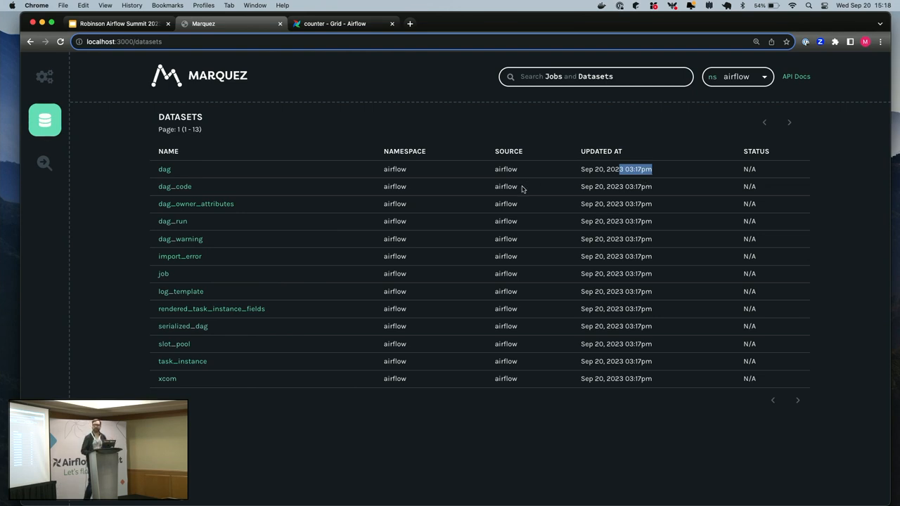
mouse_move(563, 181)
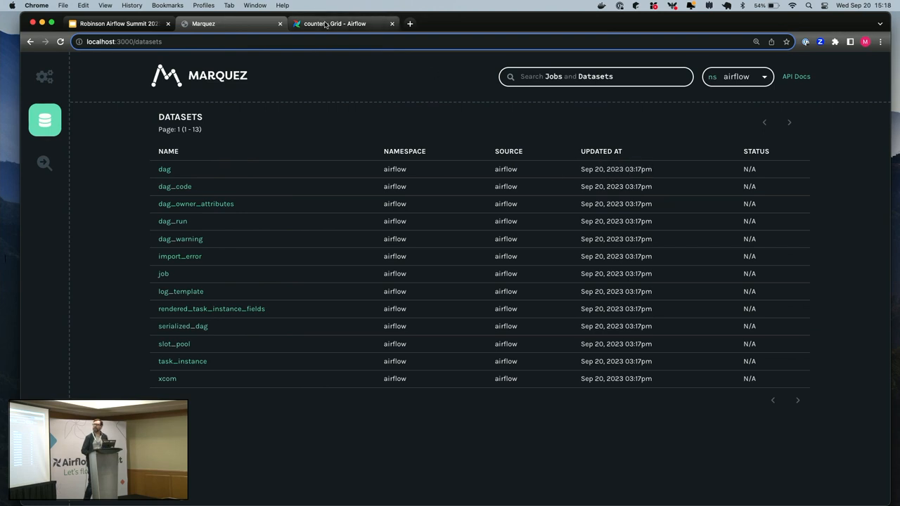
Visit the Airflow DAGs list, then return to Marquez's 13 airflow datasets updated at 03:18pm.
left_click(343, 23)
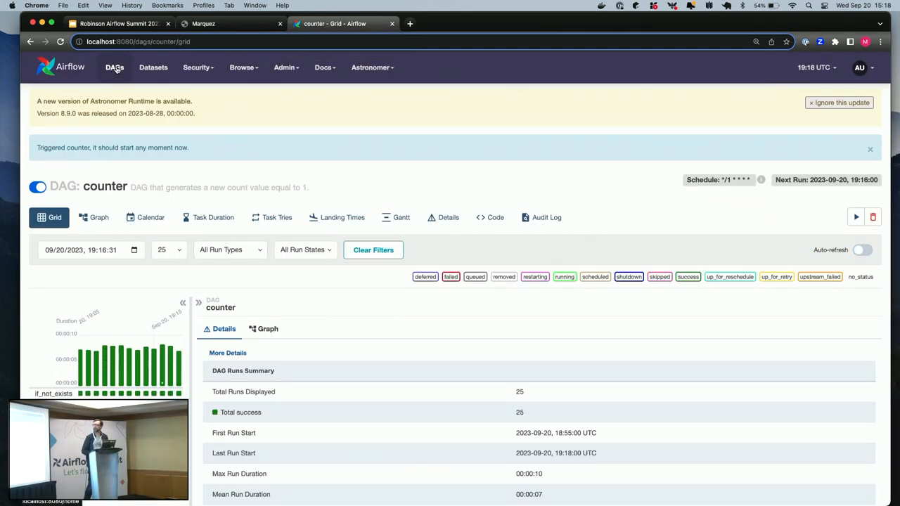
left_click(114, 67)
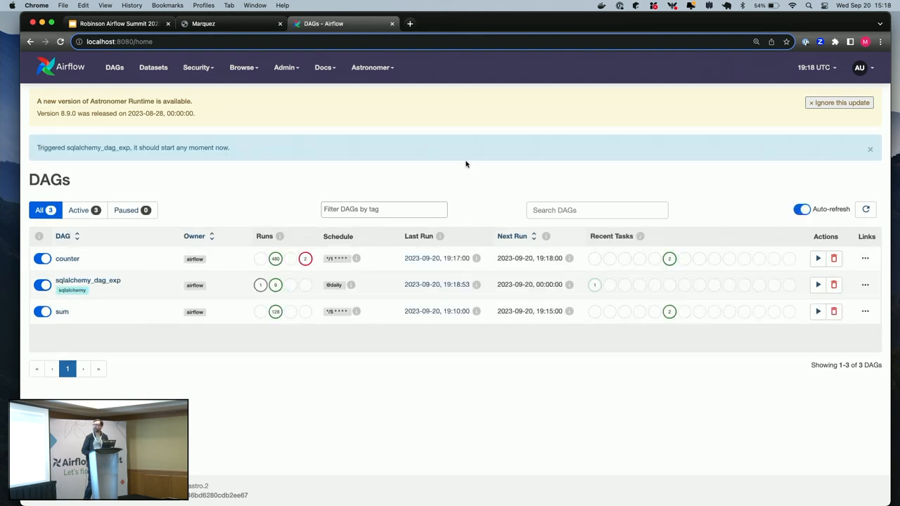
left_click(232, 23)
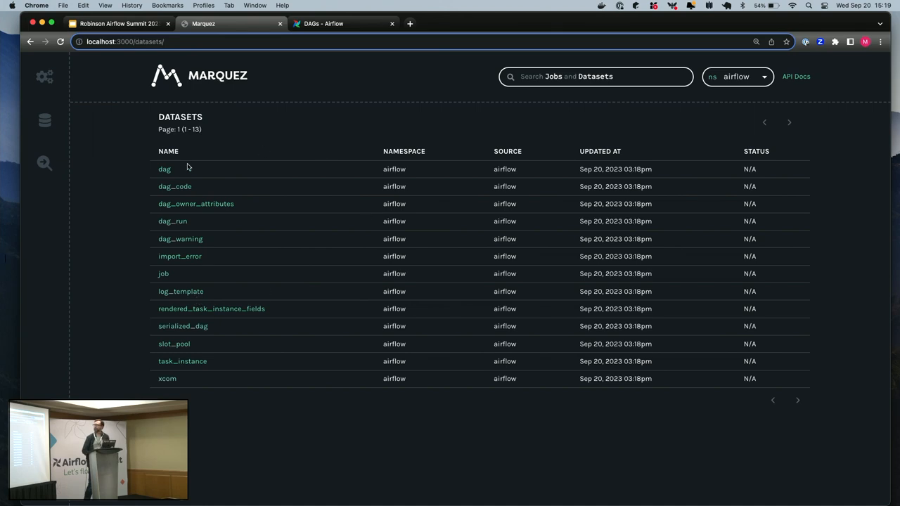
Show the dag dataset's latest schema enlarged, with columns dag_id, is_paused and last_parsed_time.
left_click(163, 168)
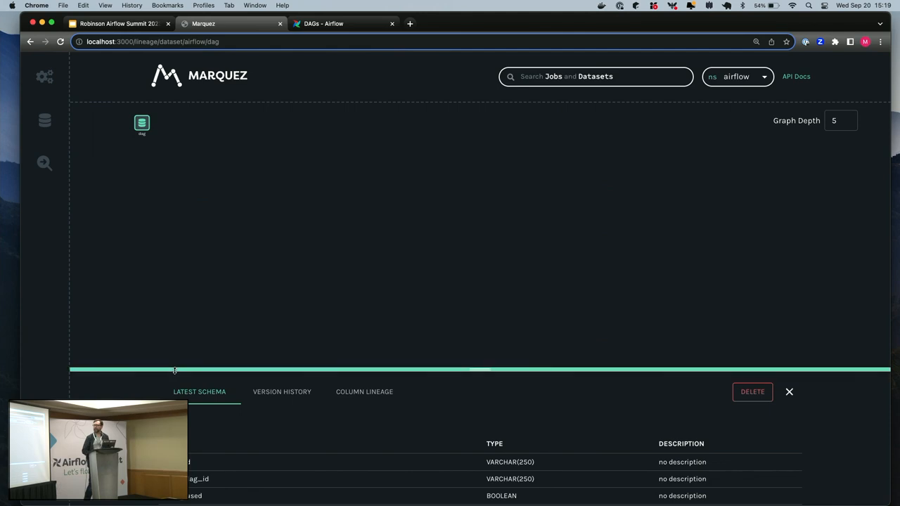
left_click_drag(174, 370, 159, 178)
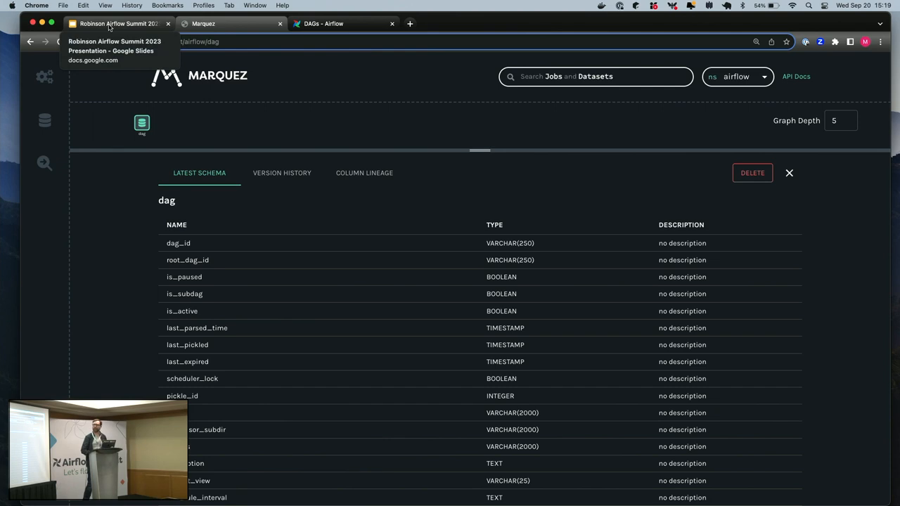
Return to the slide deck on slide 24's Flask web app with SQLAlchemy backend use case.
left_click(118, 24)
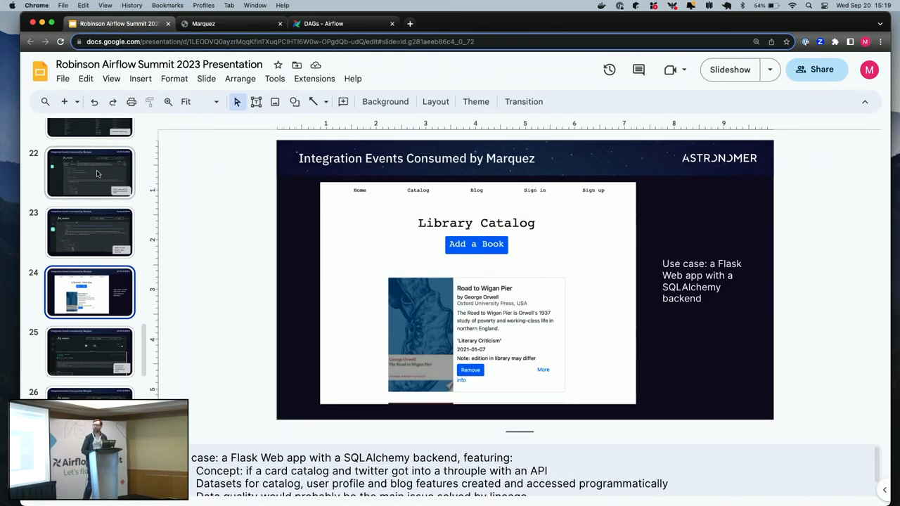
mouse_move(65, 286)
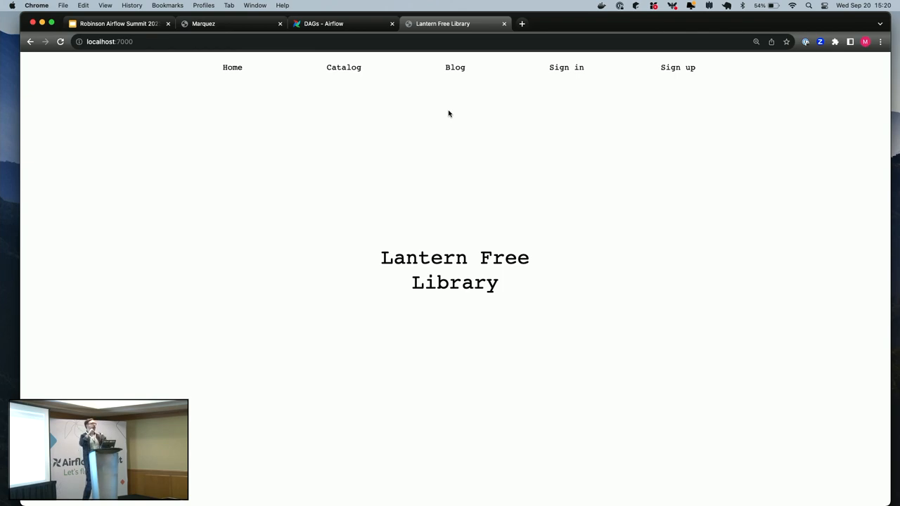
mouse_move(450, 63)
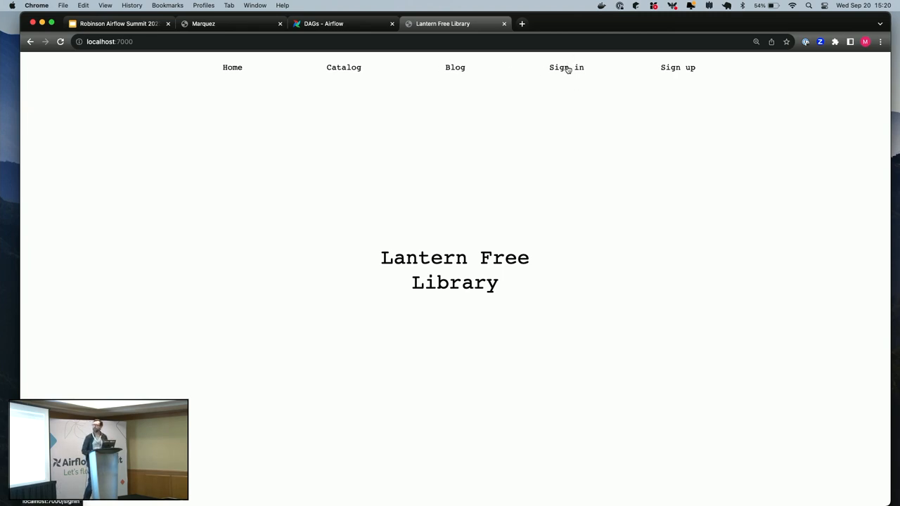
left_click(565, 67)
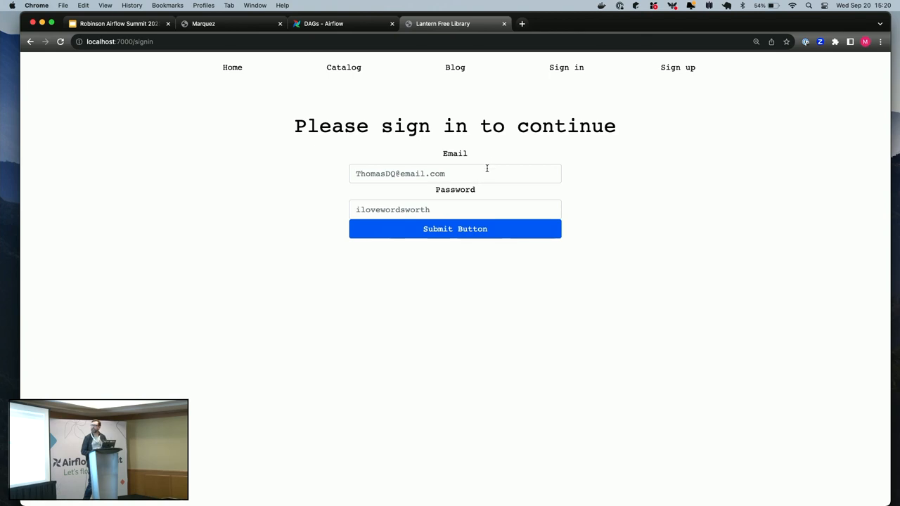
type("user")
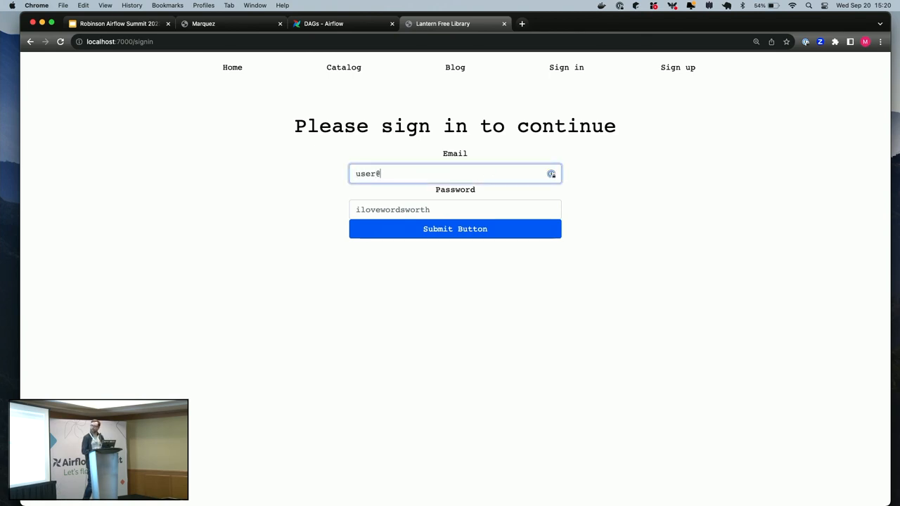
type("@email.com")
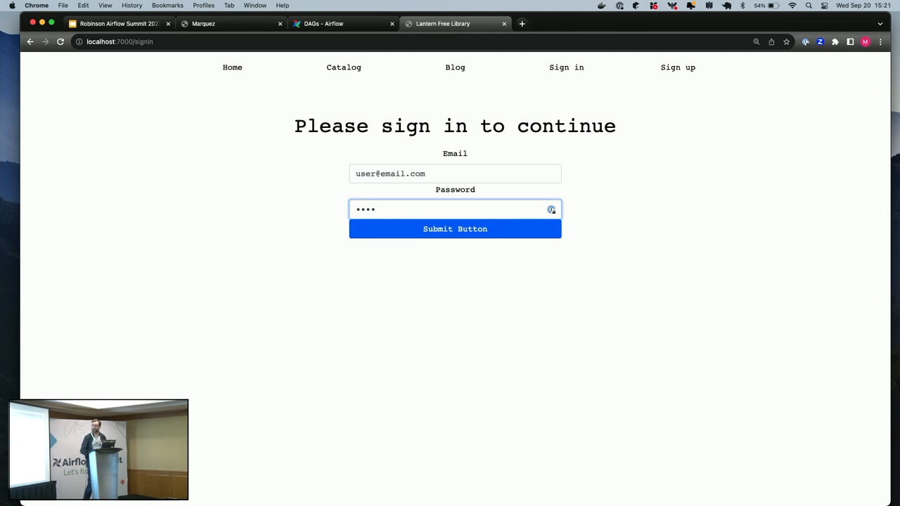
left_click(454, 229)
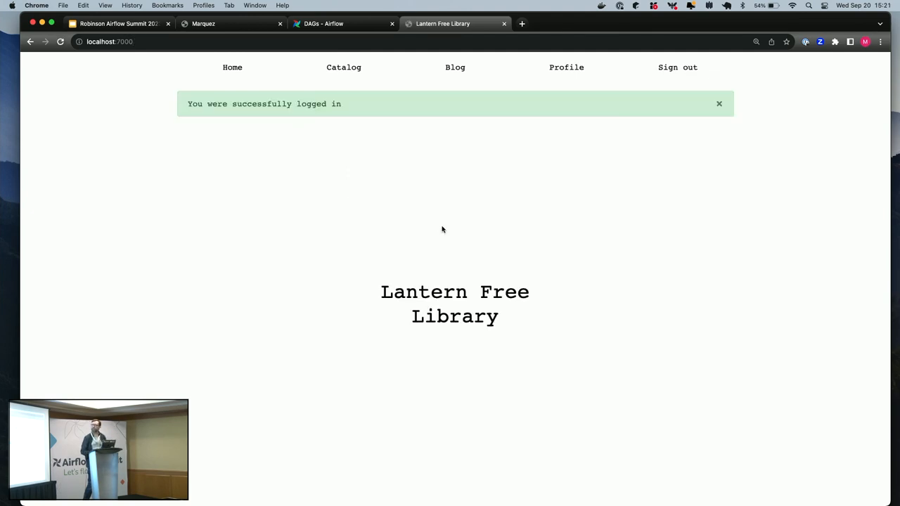
mouse_move(623, 117)
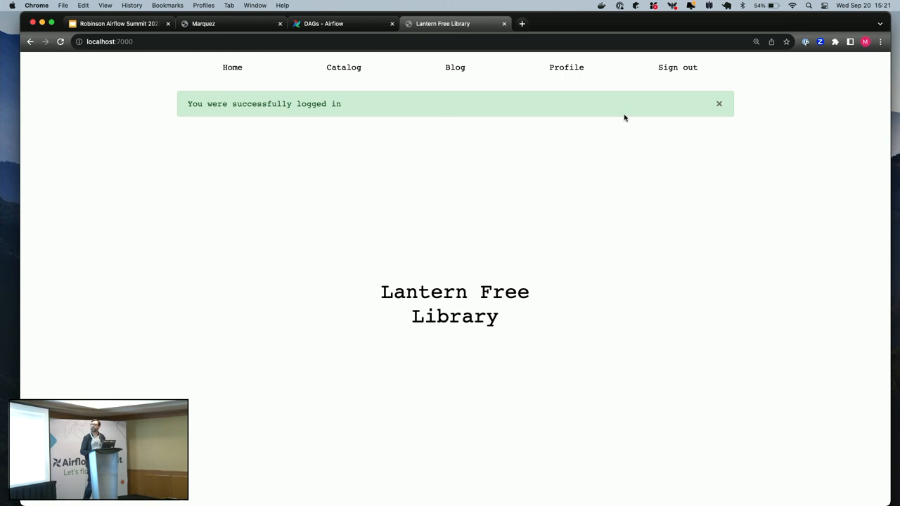
Dismiss the login notice and browse the Lantern Free Library book catalog.
left_click(719, 103)
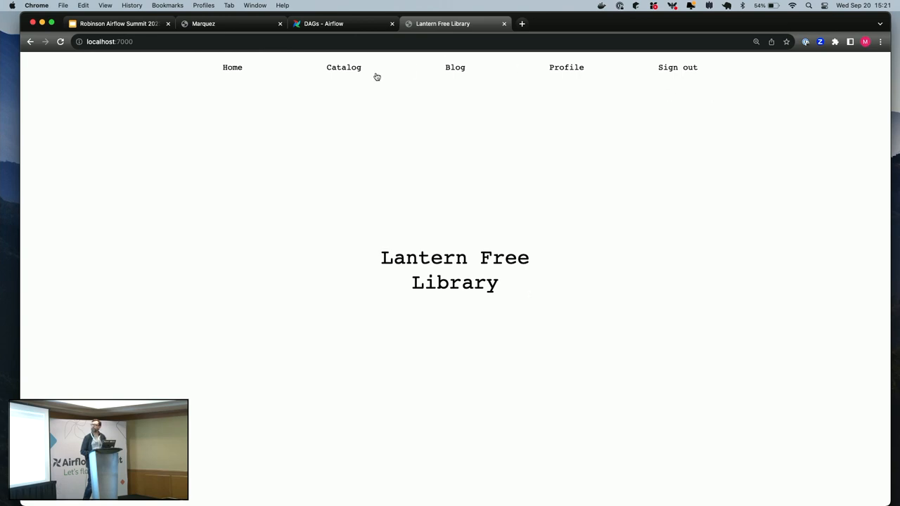
left_click(343, 67)
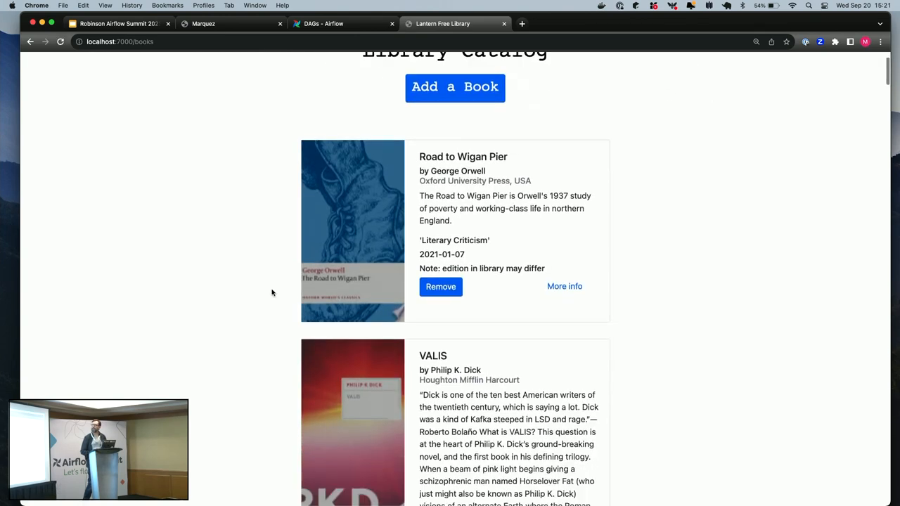
scroll("down", 3)
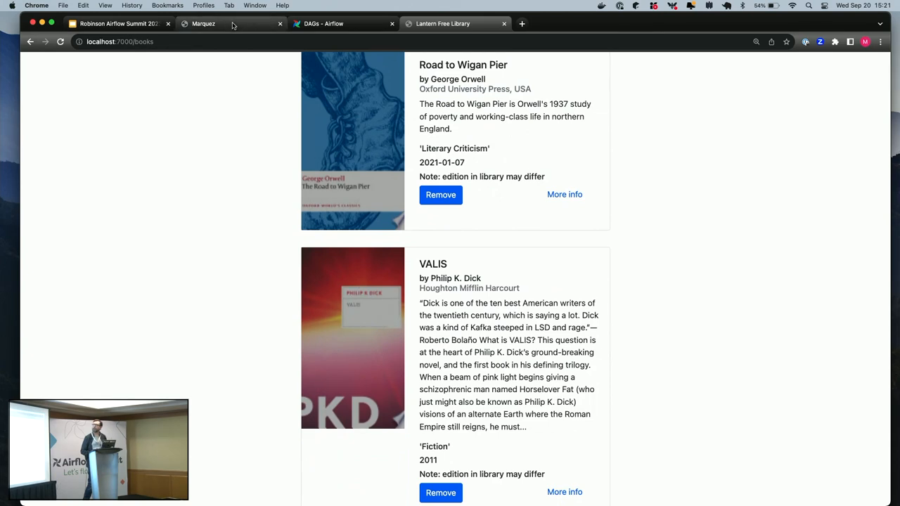
mouse_move(203, 23)
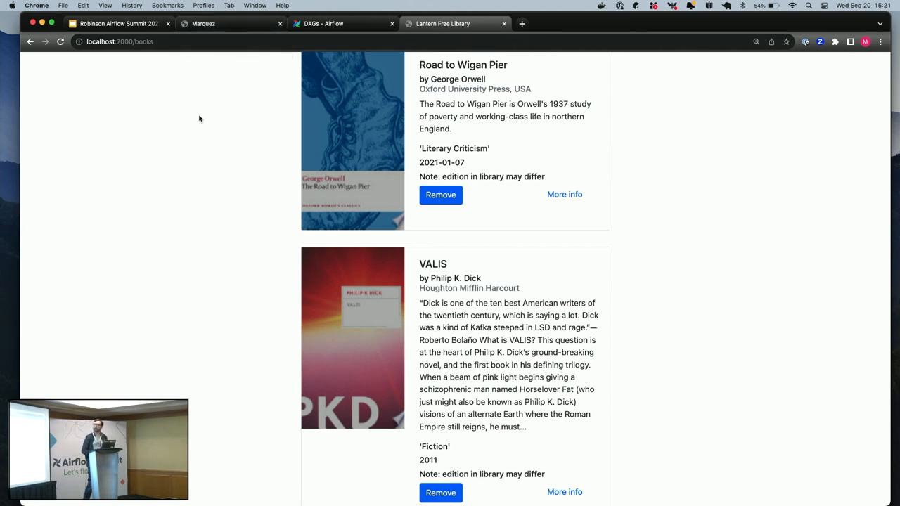
mouse_move(211, 91)
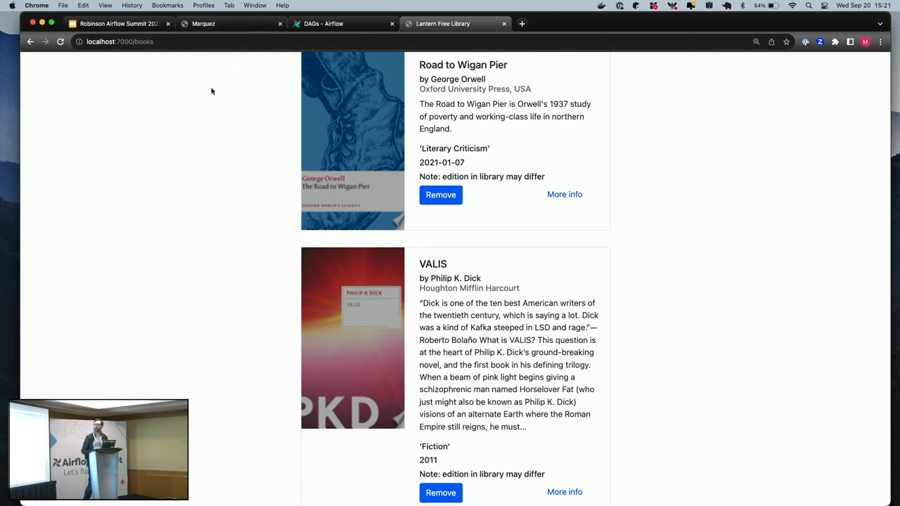
mouse_move(225, 24)
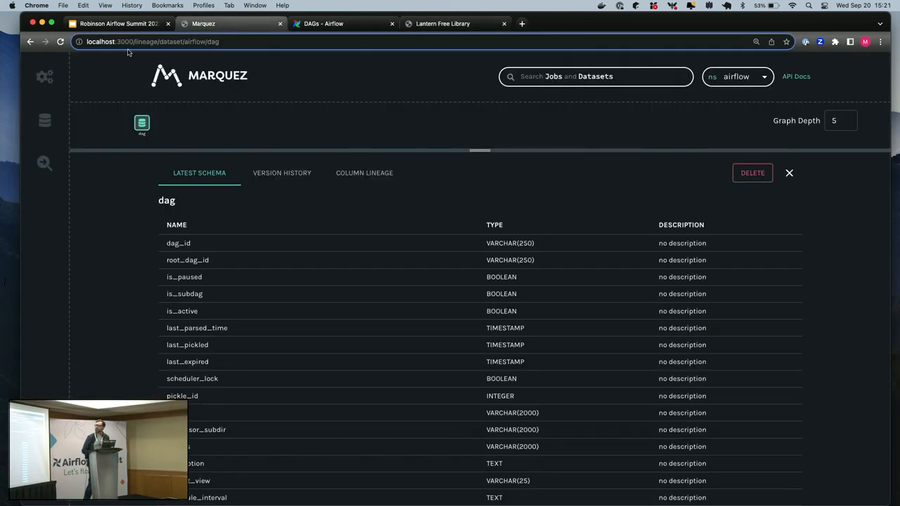
Reload Marquez, switch to the library namespace and list its jobs.
left_click(60, 41)
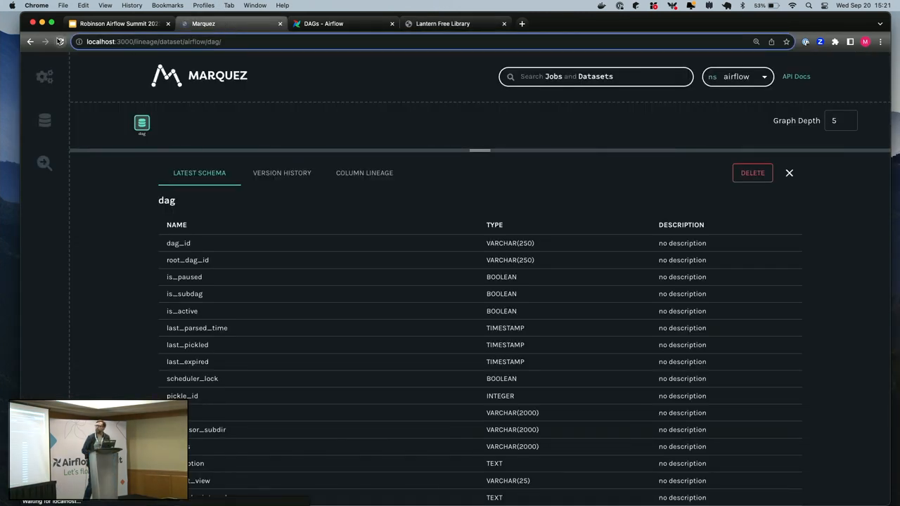
left_click(737, 76)
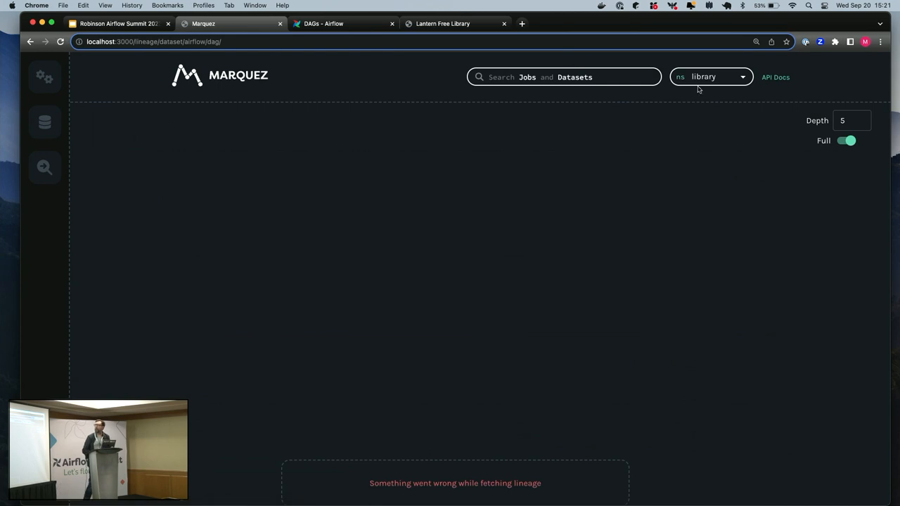
mouse_move(253, 97)
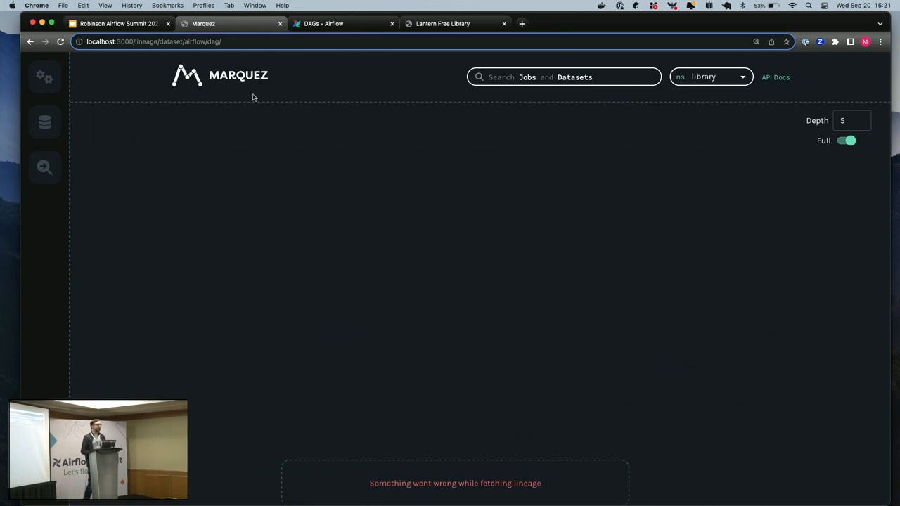
mouse_move(381, 71)
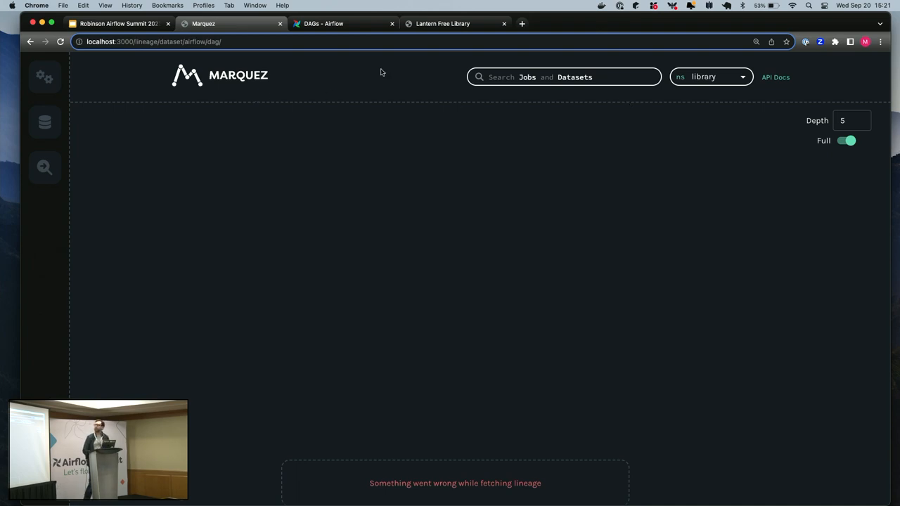
left_click(44, 77)
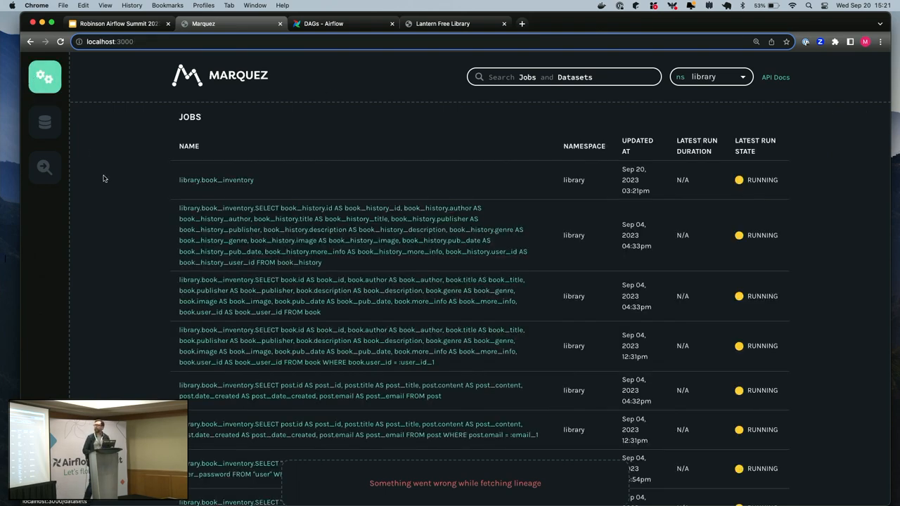
scroll("down", 3)
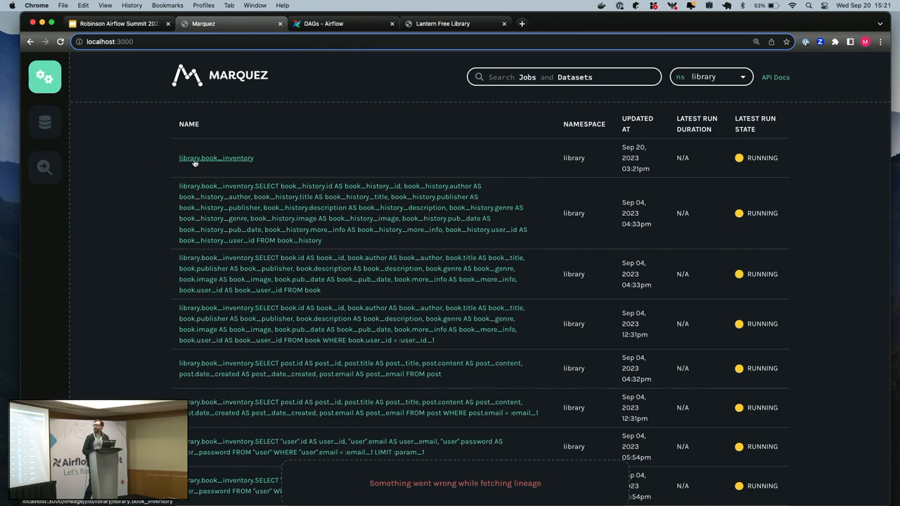
Inspect the library.book_inventory job, return to the jobs list, then go to Datasets.
left_click(216, 157)
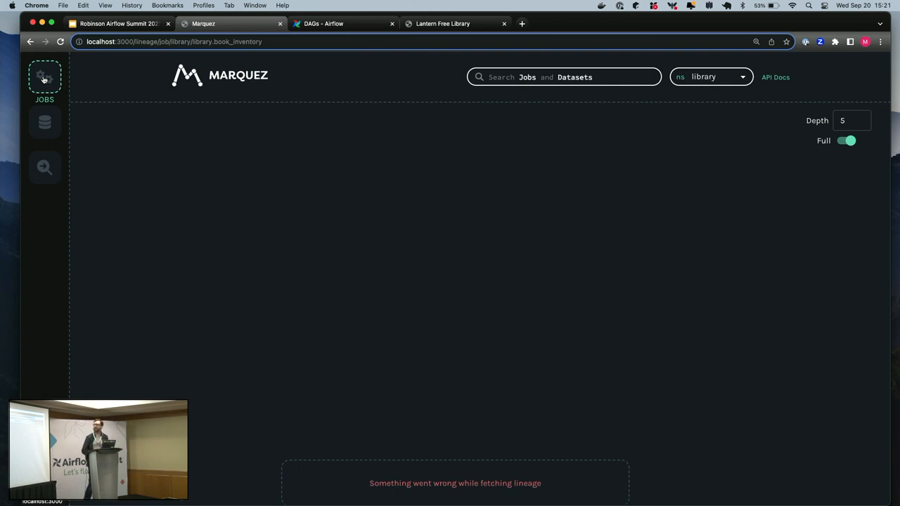
left_click(44, 76)
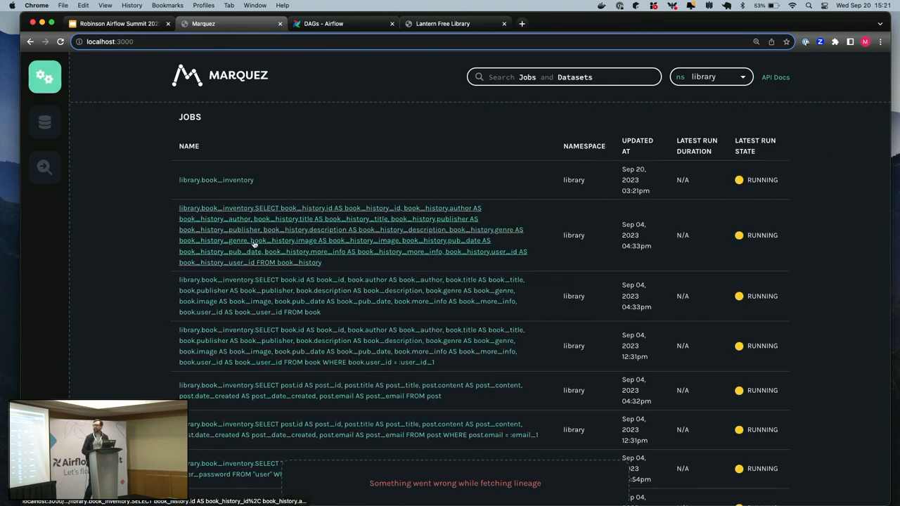
scroll("down", 3)
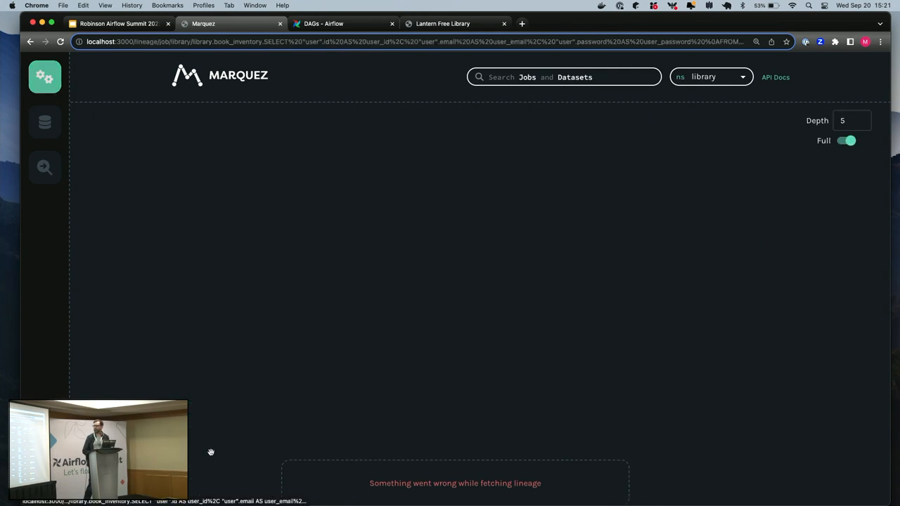
left_click(44, 123)
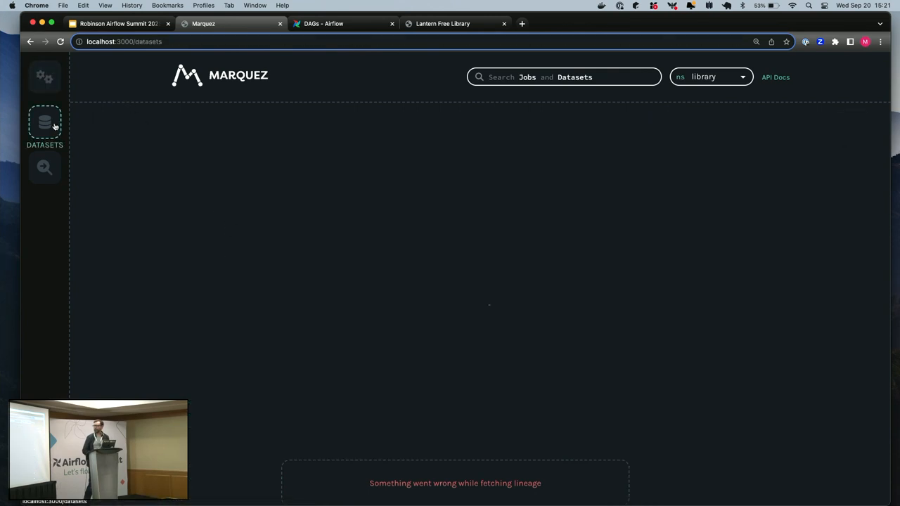
Open the user dataset's lineage, then move to the library events page.
left_click(45, 122)
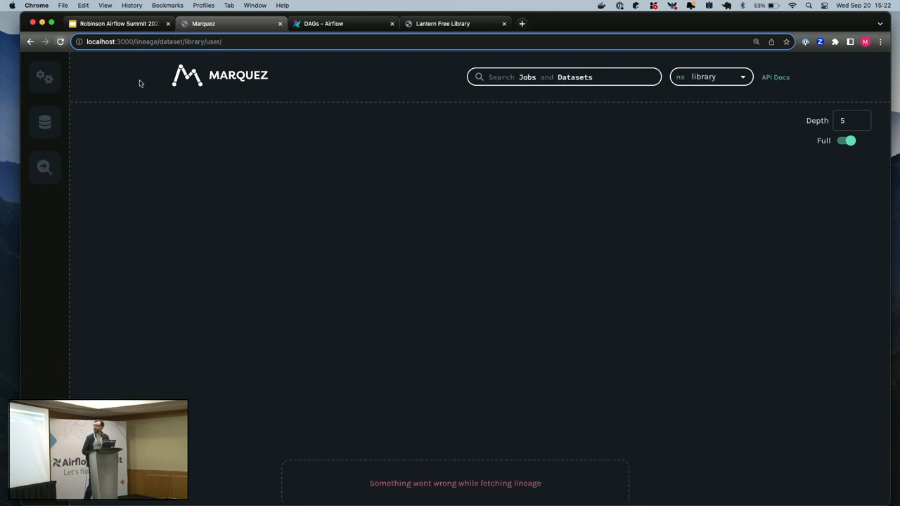
left_click(45, 167)
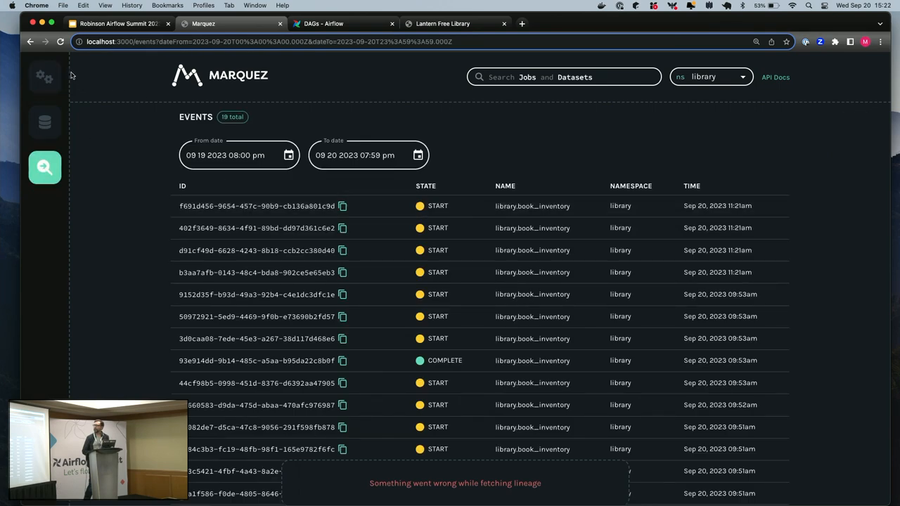
mouse_move(44, 76)
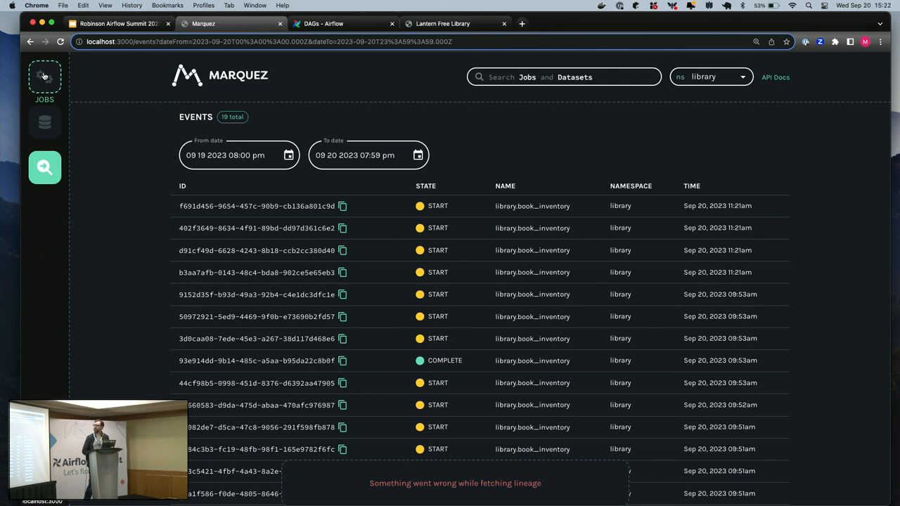
left_click(44, 76)
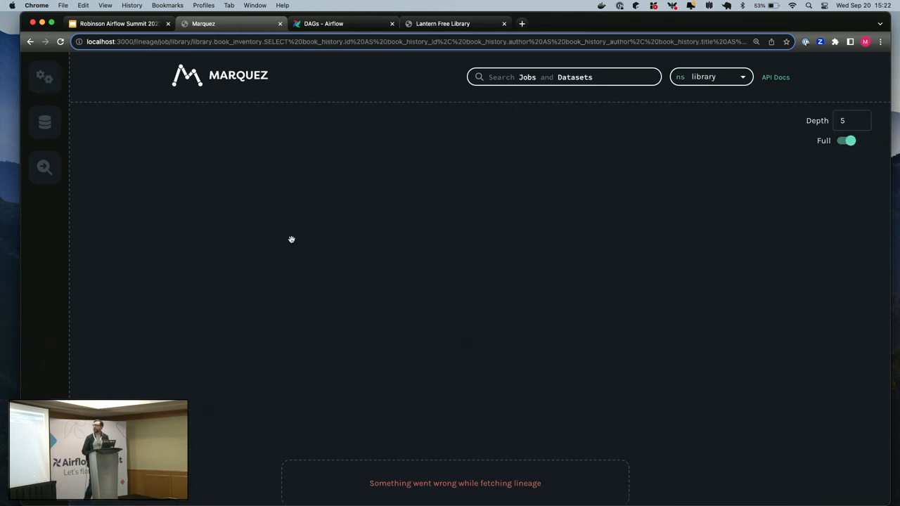
mouse_move(173, 153)
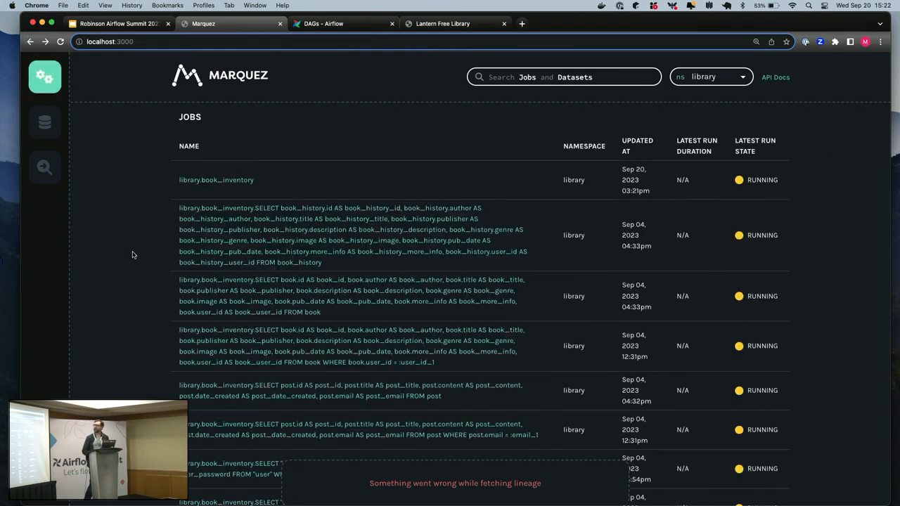
mouse_move(263, 259)
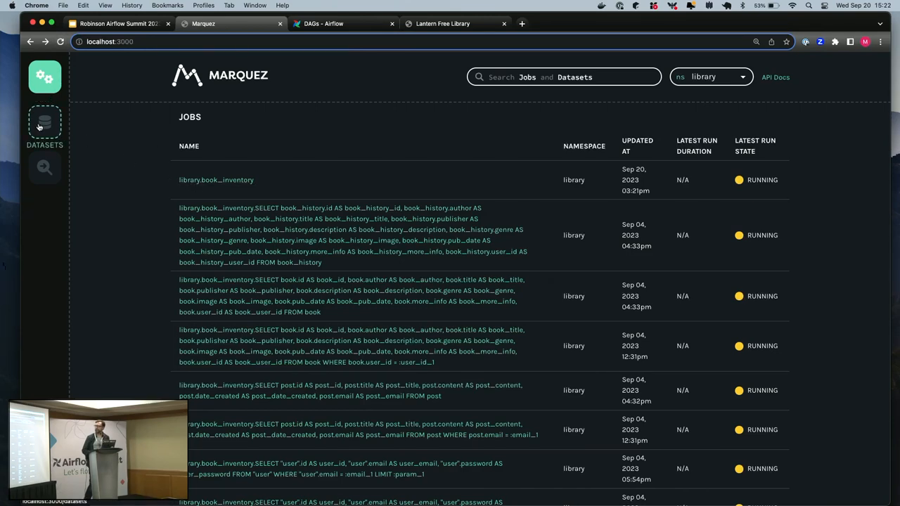
left_click(45, 123)
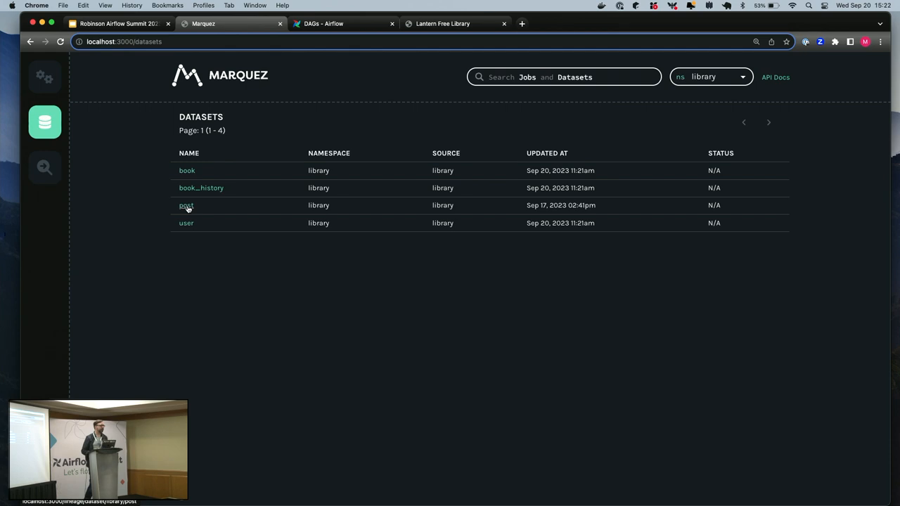
mouse_move(111, 152)
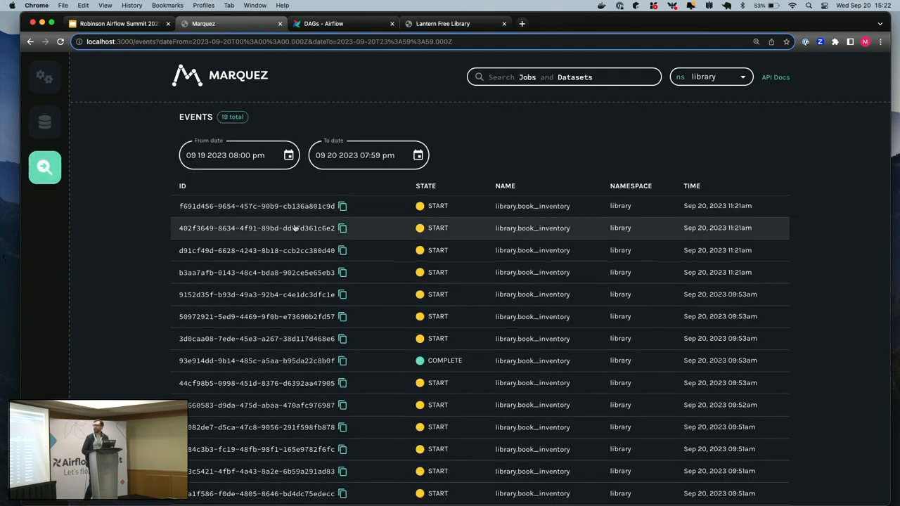
scroll("down", 3)
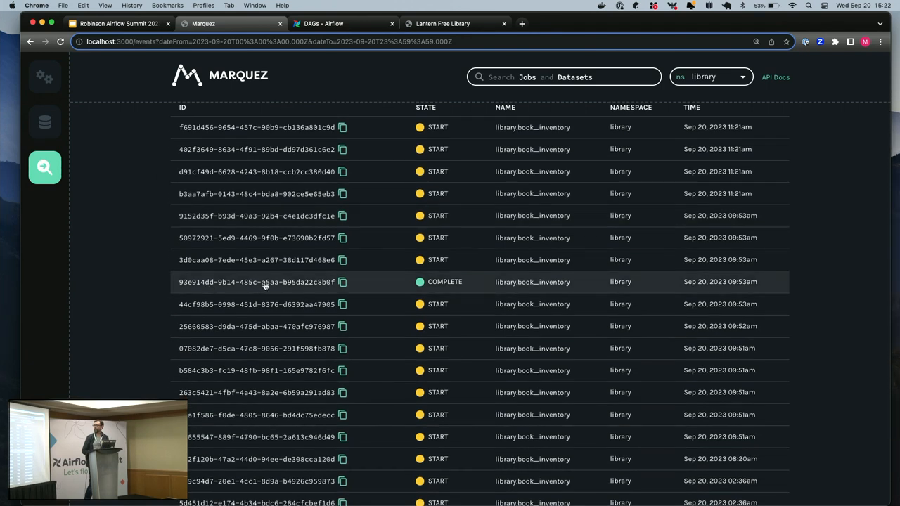
Expand the COMPLETE event's JSON with its inputs and run details, then list the datasets.
left_click(281, 282)
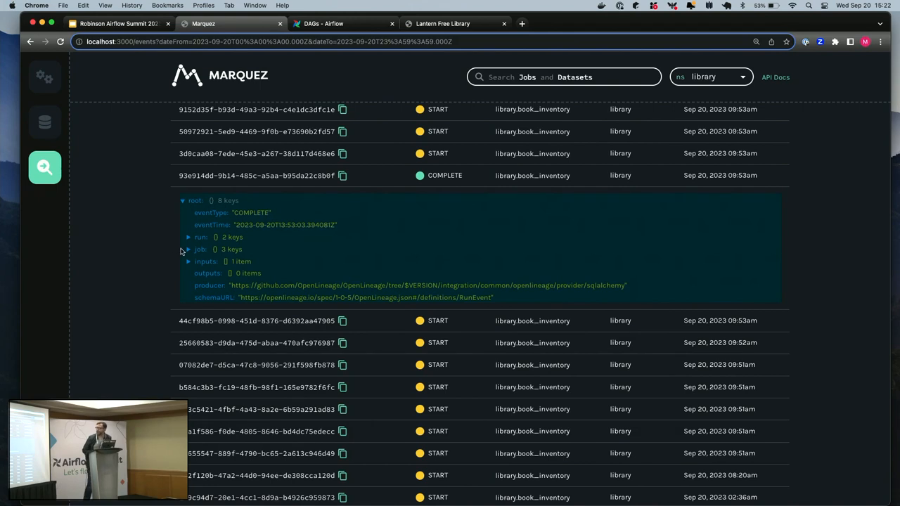
left_click(189, 261)
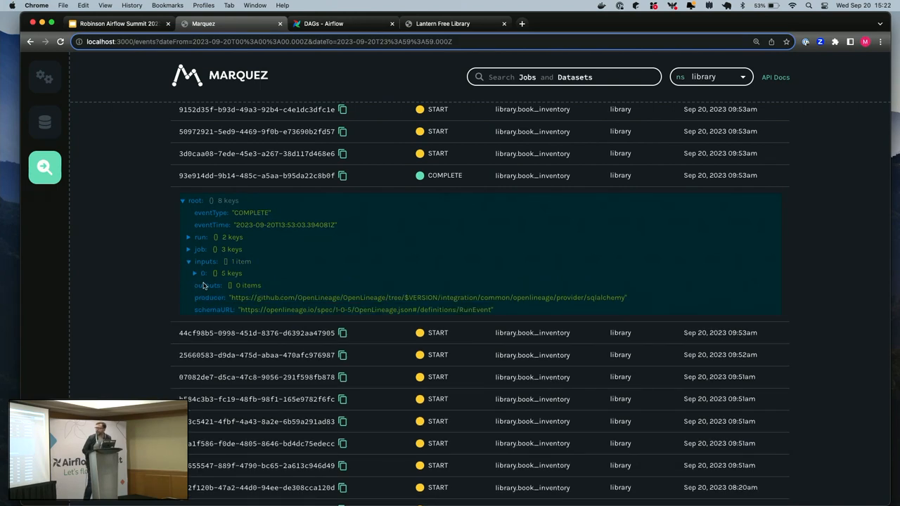
scroll("down", 3)
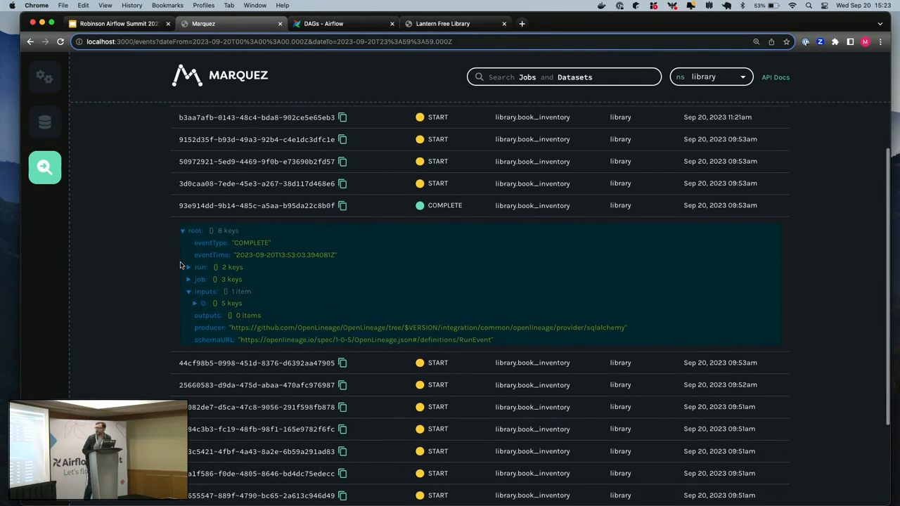
left_click(188, 266)
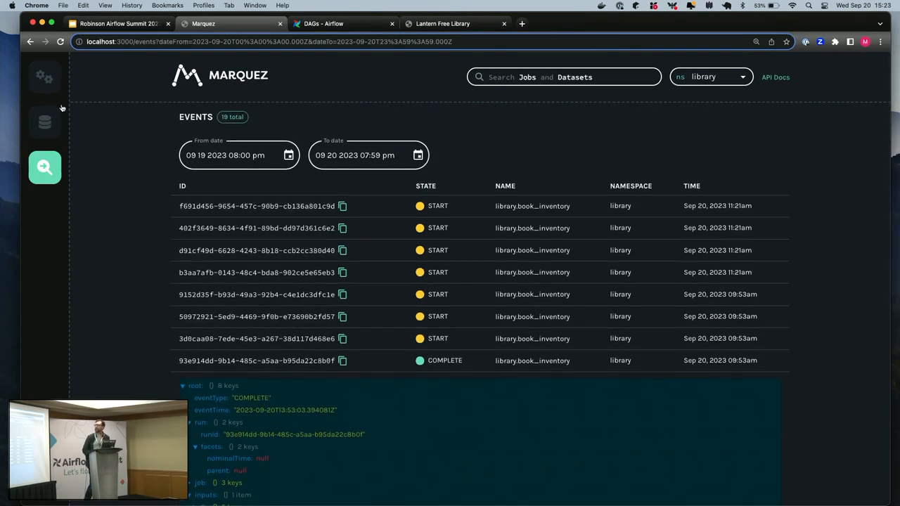
left_click(45, 122)
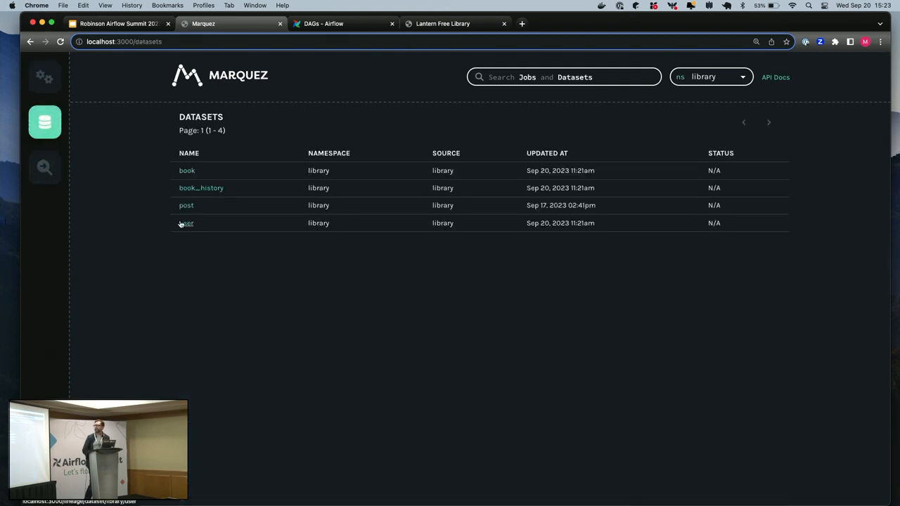
View the user dataset, then open book_history and enlarge its schema panel to show all columns.
left_click(185, 223)
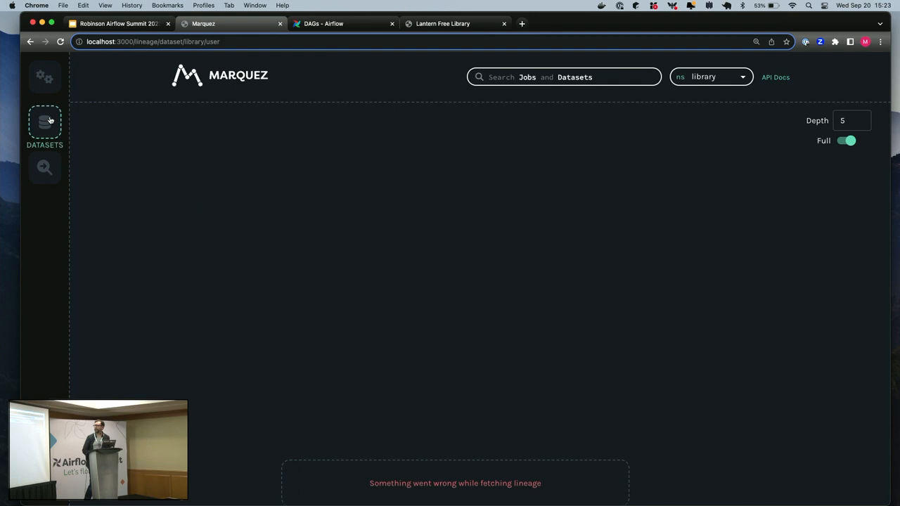
left_click(45, 123)
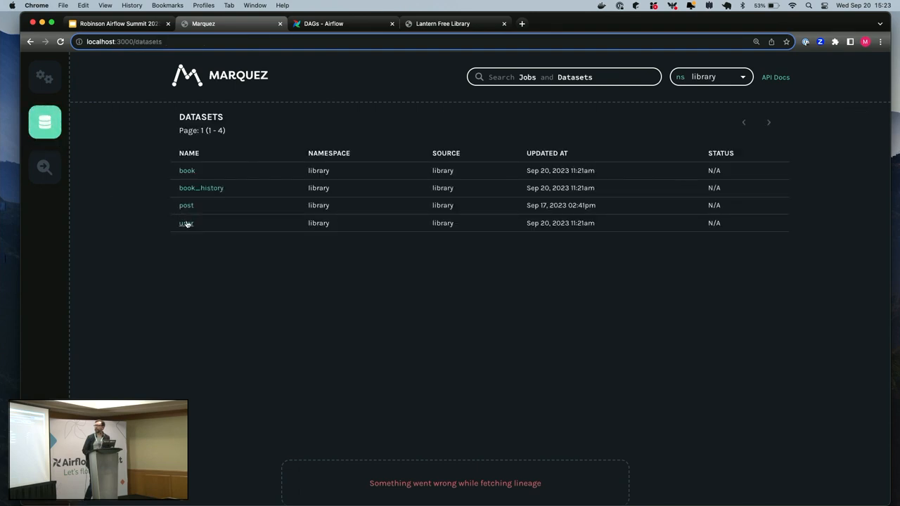
mouse_move(201, 187)
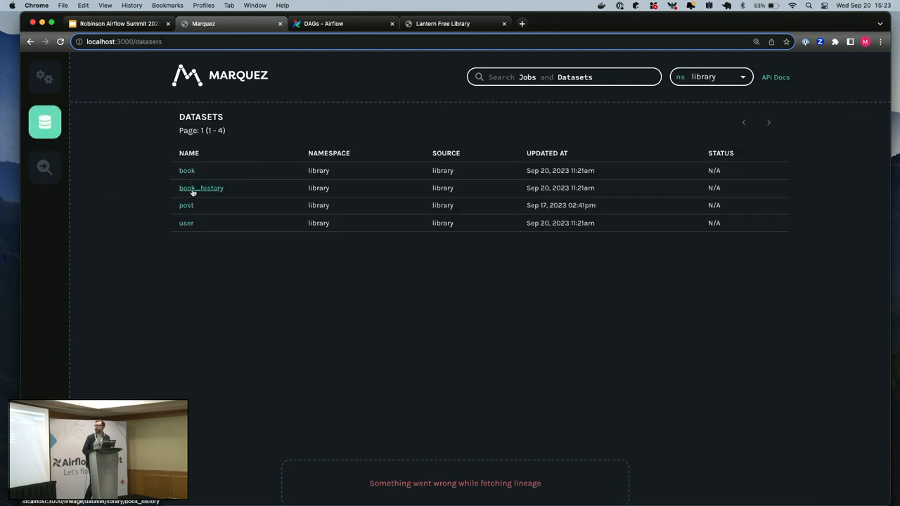
left_click(201, 187)
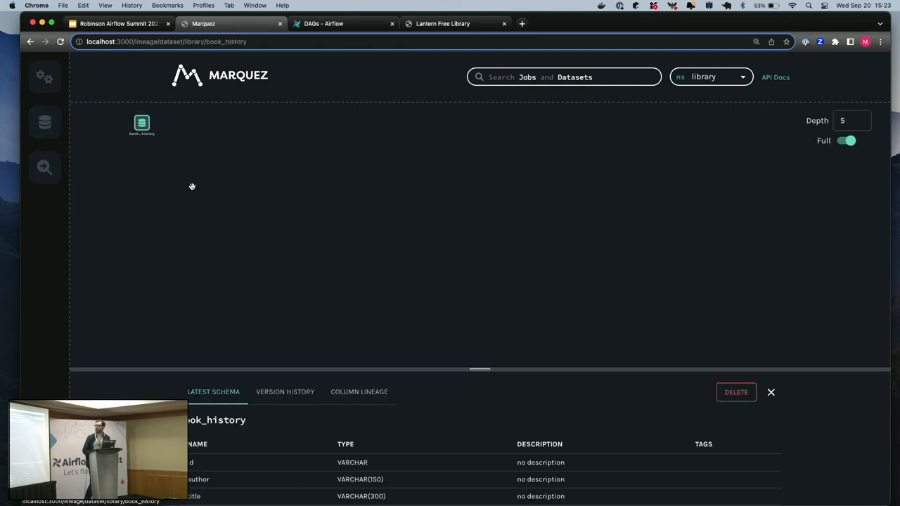
mouse_move(119, 366)
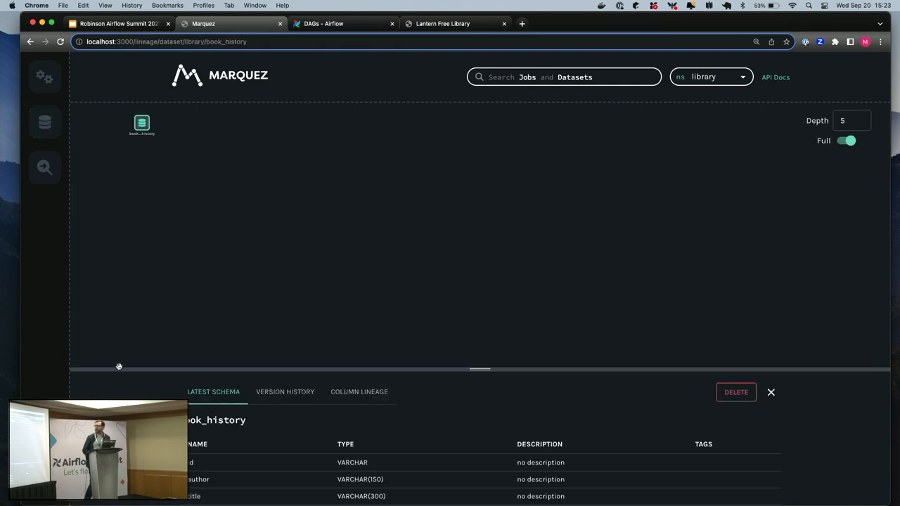
left_click_drag(119, 366, 105, 244)
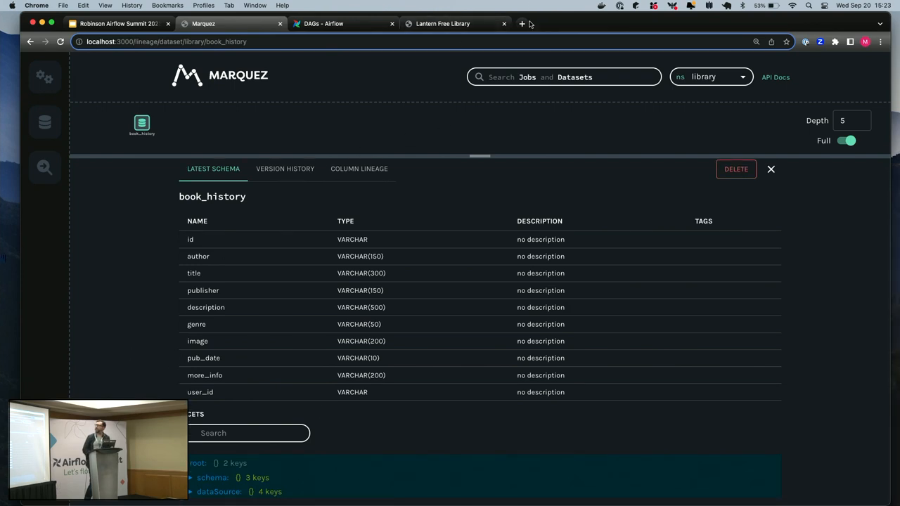
Load github.com/OpenLineage/OpenLineage in a new browser tab.
left_click(522, 23)
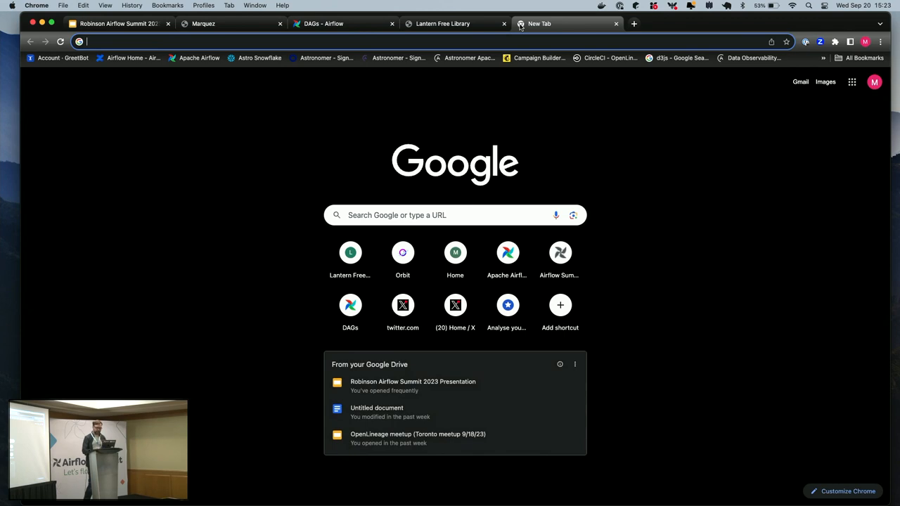
type("github.com/OpenLineage/OpenLineage")
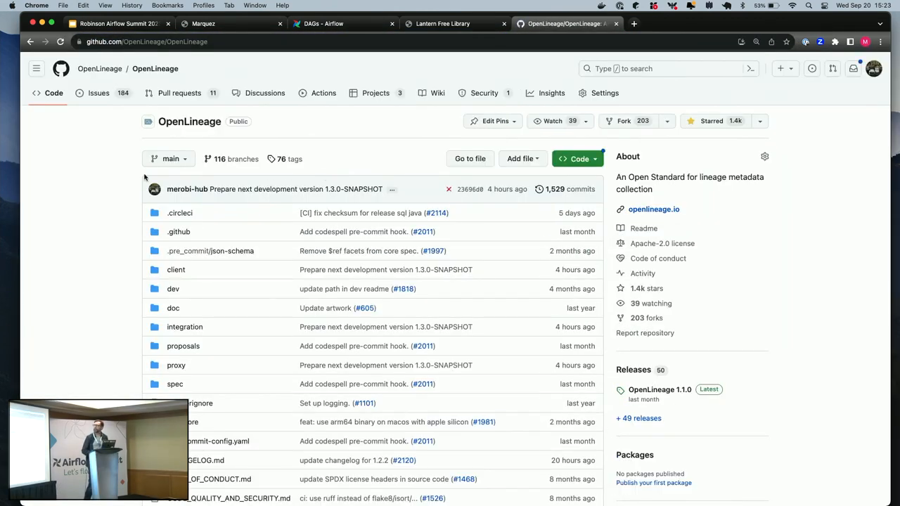
mouse_move(71, 218)
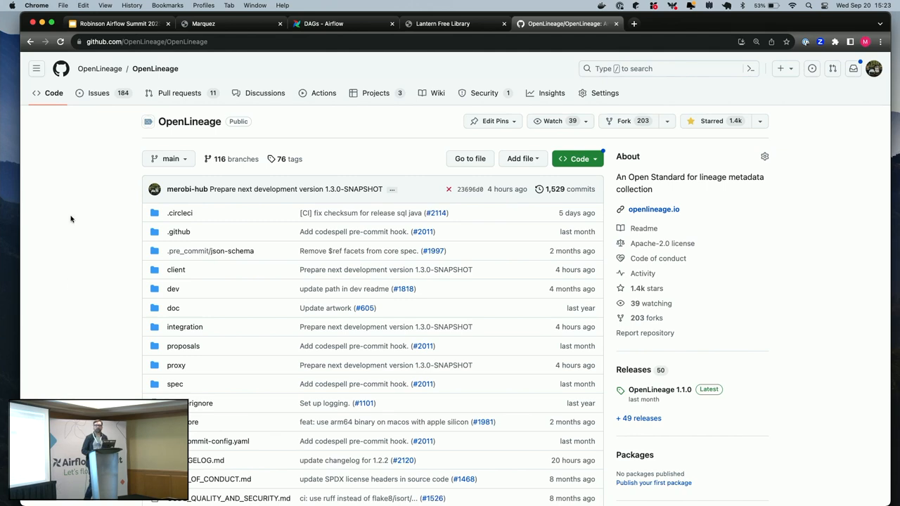
mouse_move(99, 246)
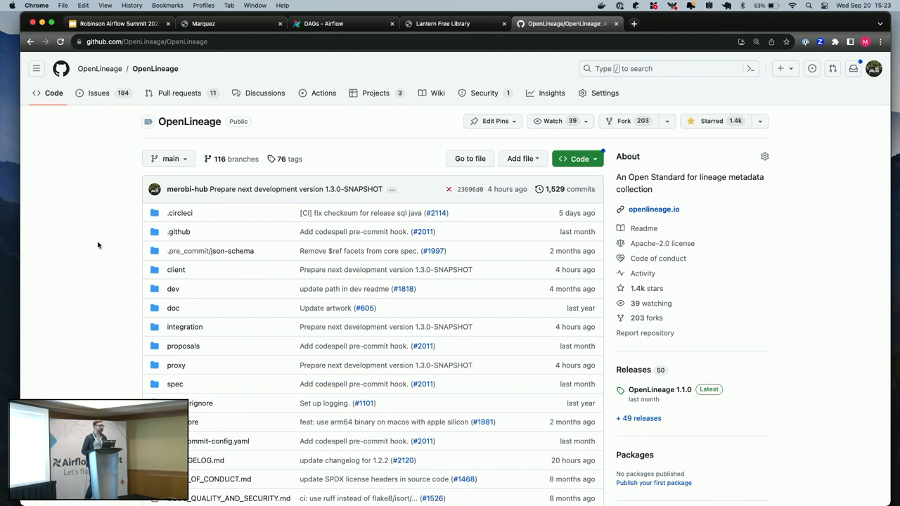
mouse_move(80, 226)
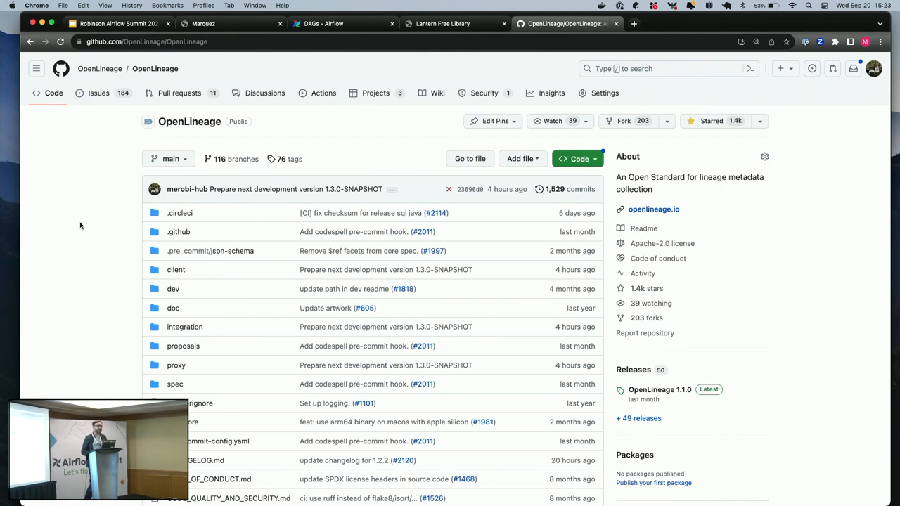